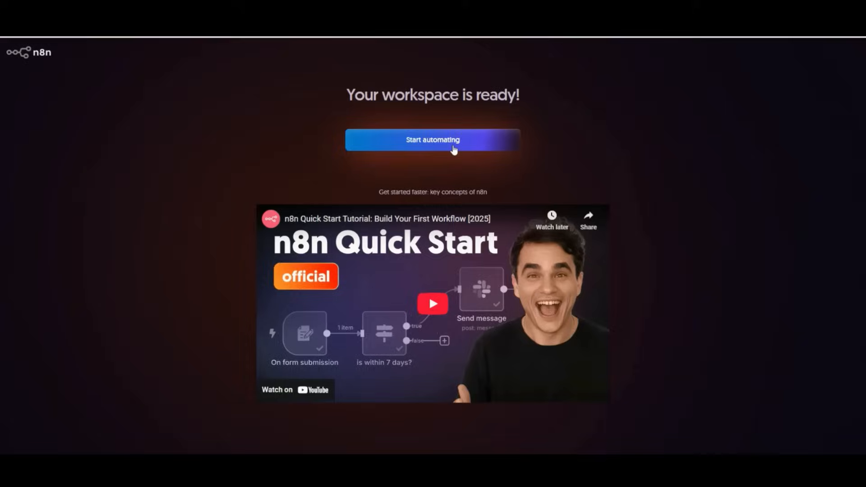
Enter the workspace and review its Credentials, Executions and Workflows lists
left_click(432, 139)
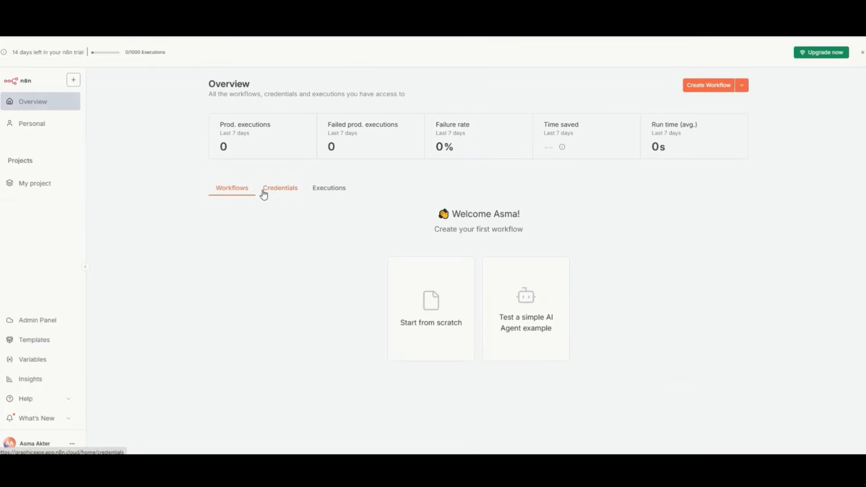
left_click(279, 188)
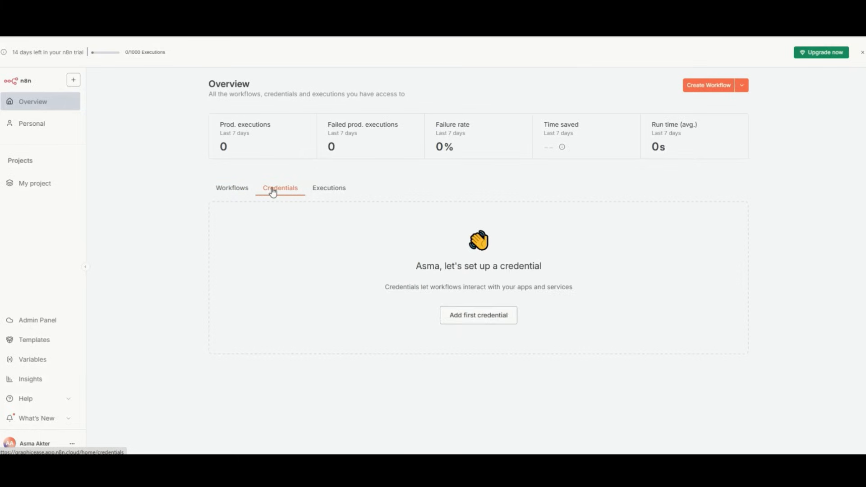
left_click(329, 187)
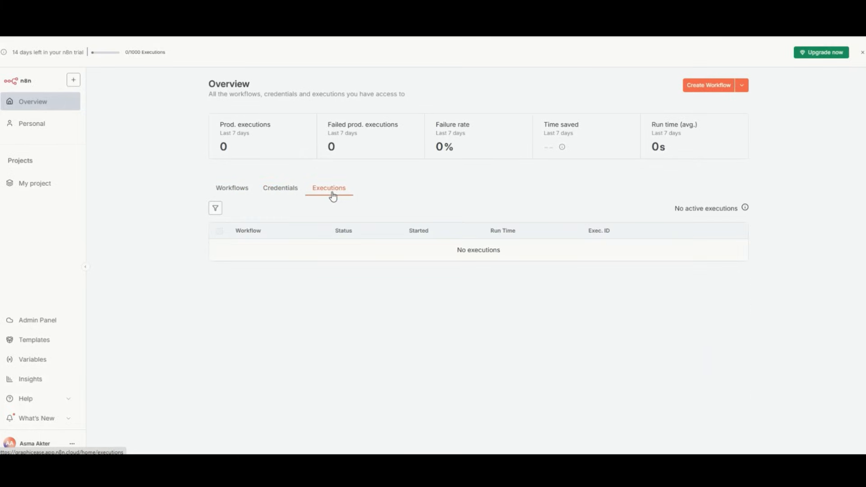
left_click(232, 188)
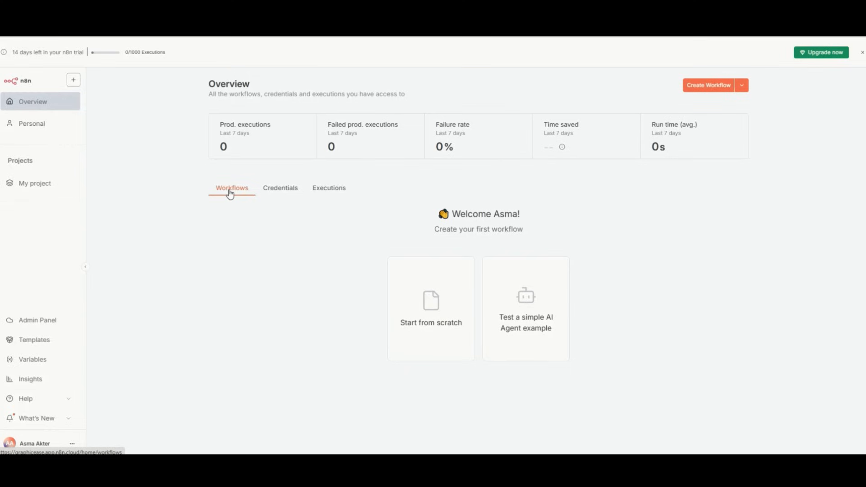
left_click(280, 187)
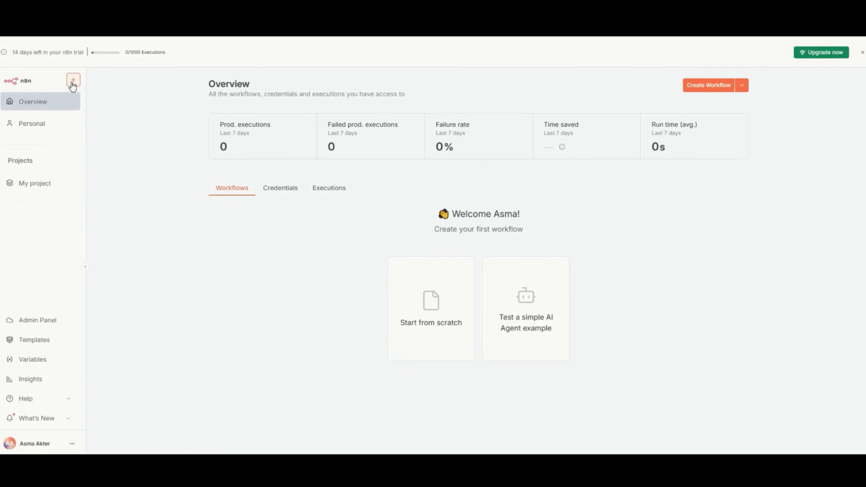
Start creating something new and land in the demo AI agent workflow
left_click(73, 80)
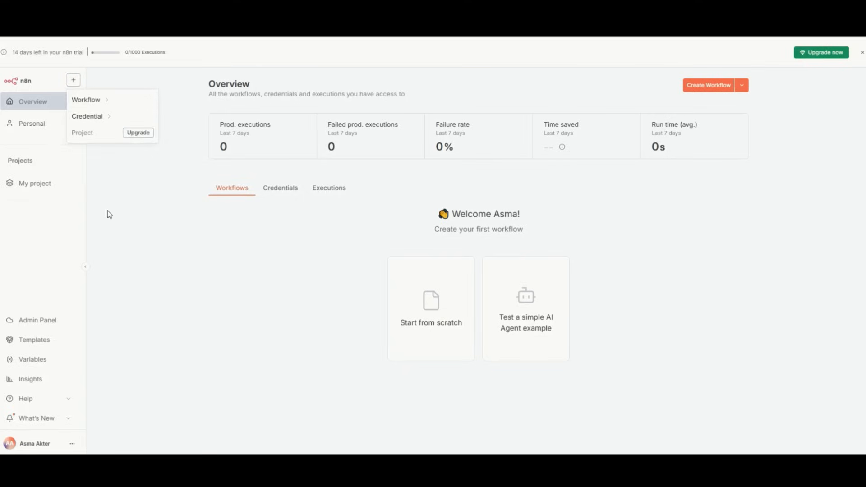
left_click(525, 309)
type("Hello ami akta")
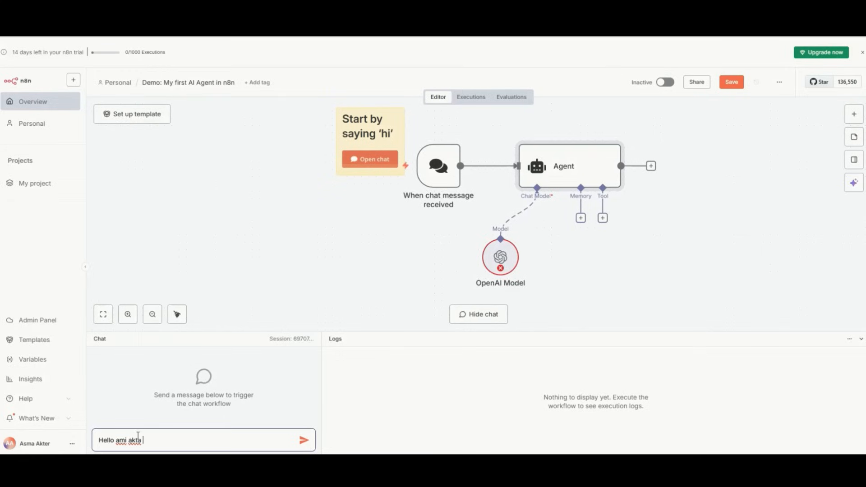
Send the agent a first chat message 'kaj korte cay' asking for help
type("kaj korte")
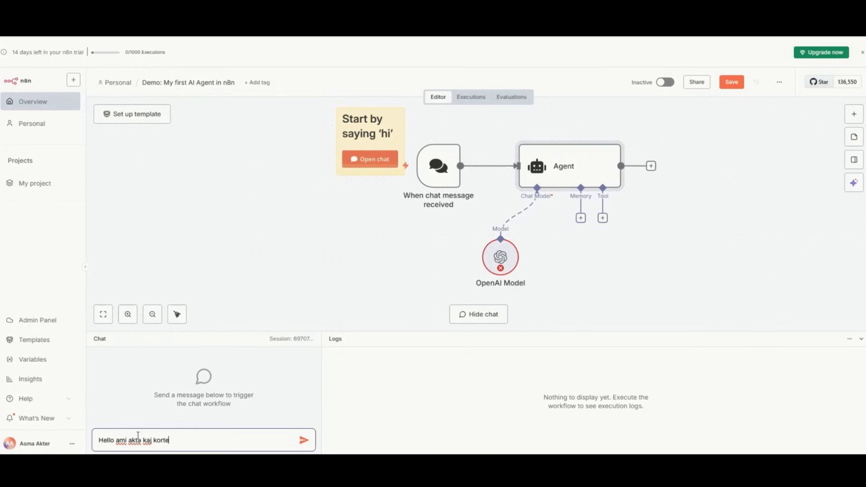
type("cay")
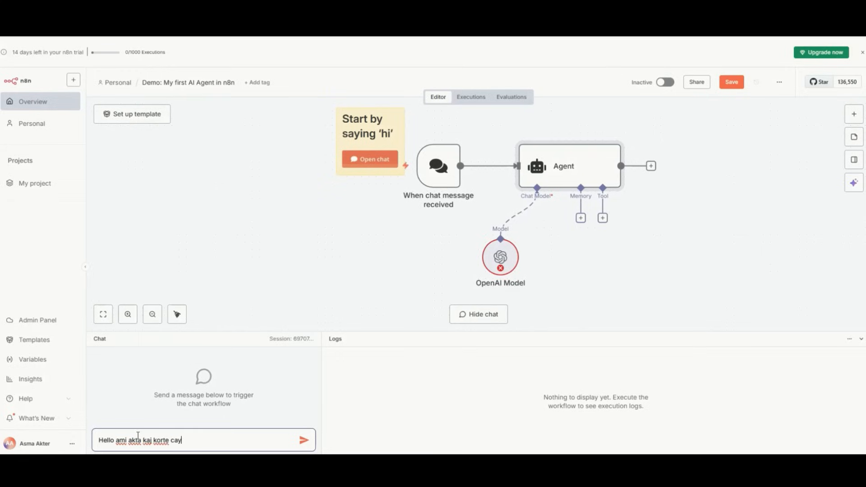
left_click(304, 440)
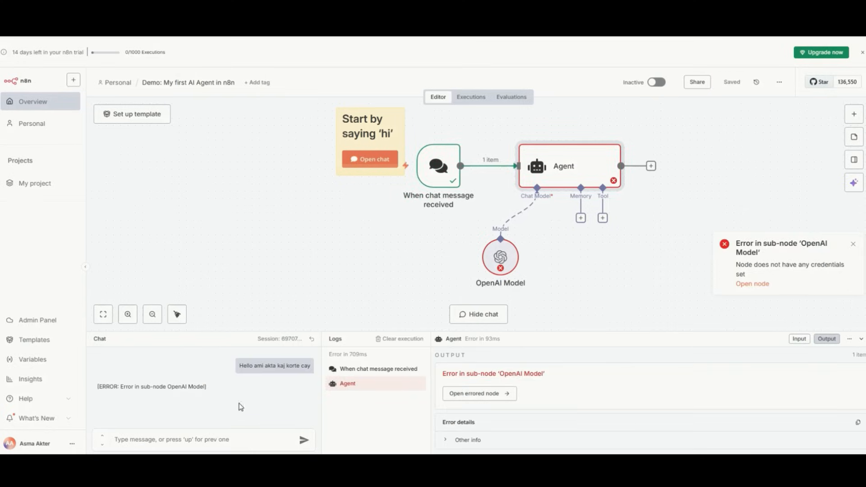
Send 'Can you help me' to the agent and inspect the errored OpenAI Model node
type("Can you he")
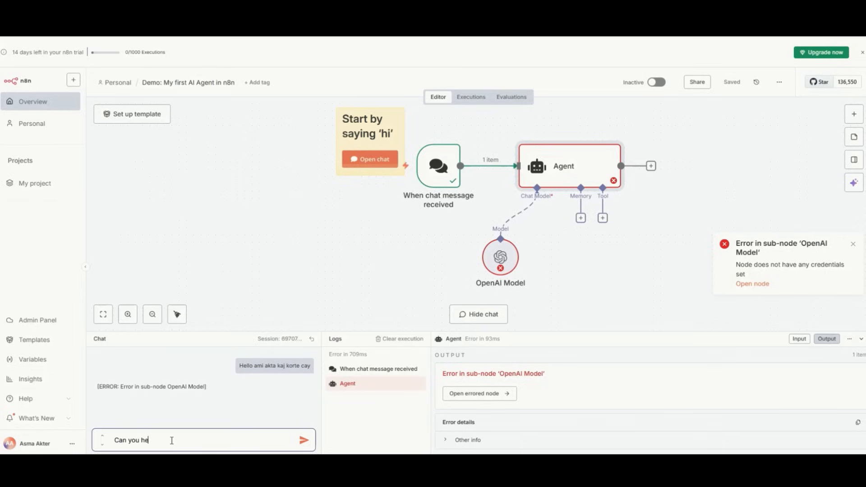
type("lp me")
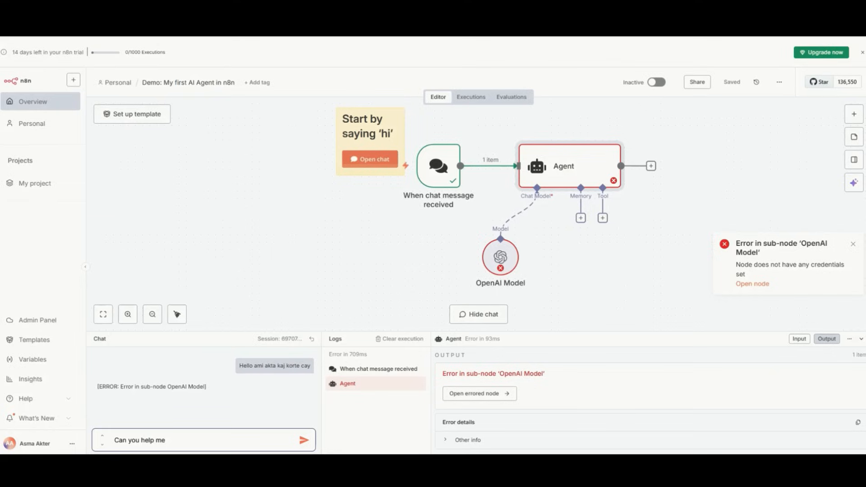
left_click(304, 440)
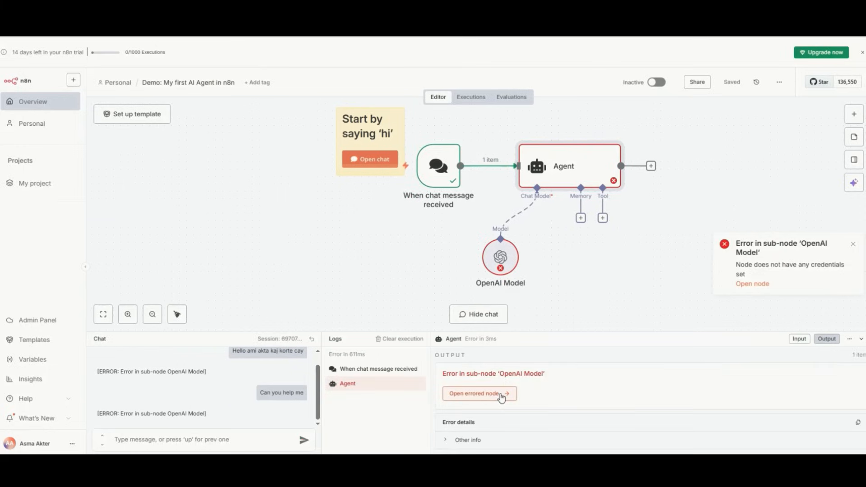
left_click(478, 393)
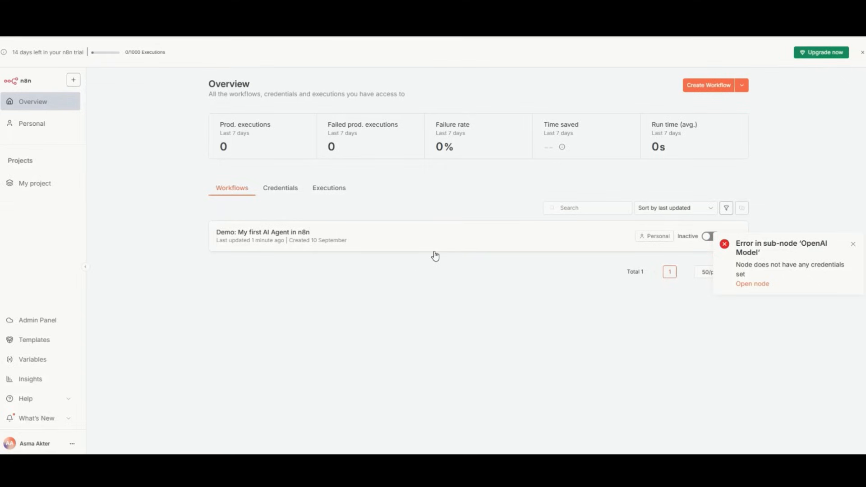
Create an empty workflow and look through the trigger list for its first step
left_click(262, 235)
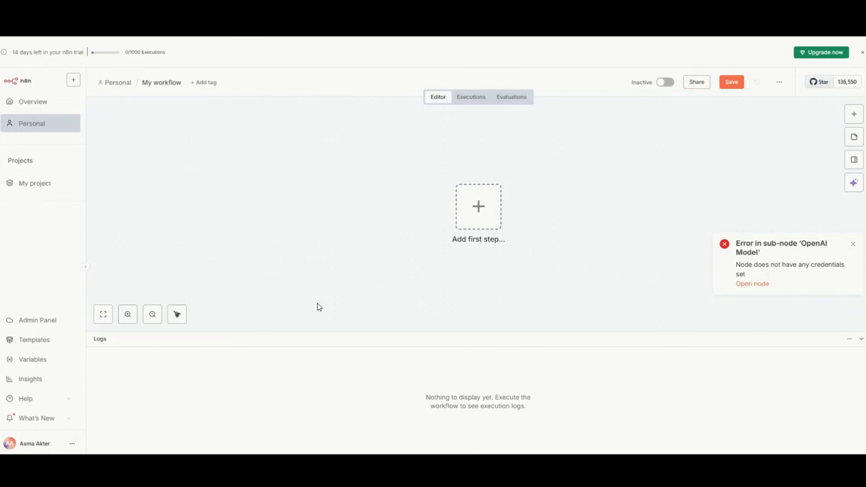
mouse_move(478, 242)
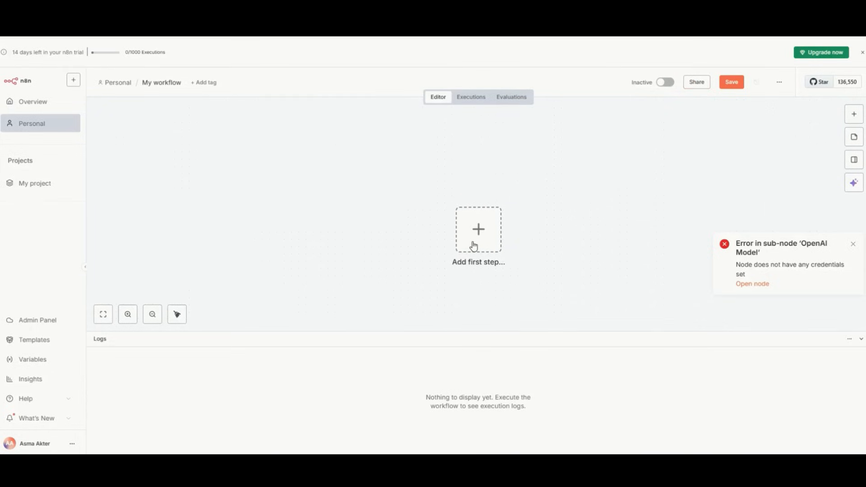
left_click(478, 228)
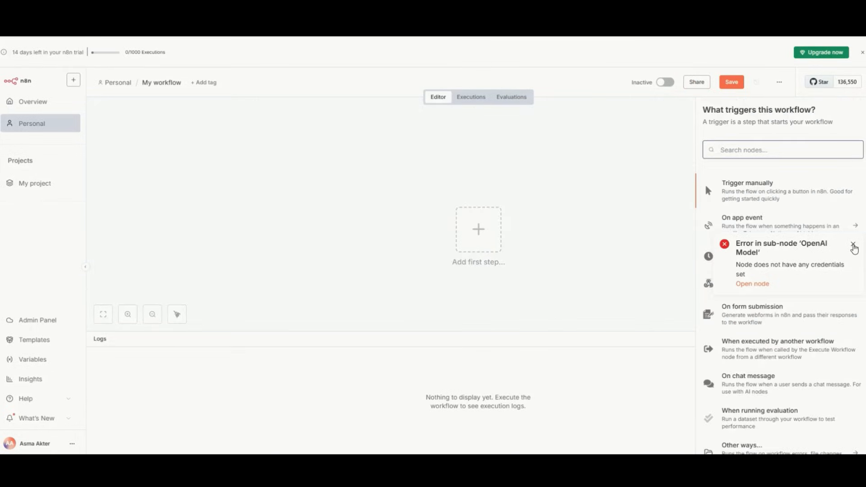
left_click(855, 247)
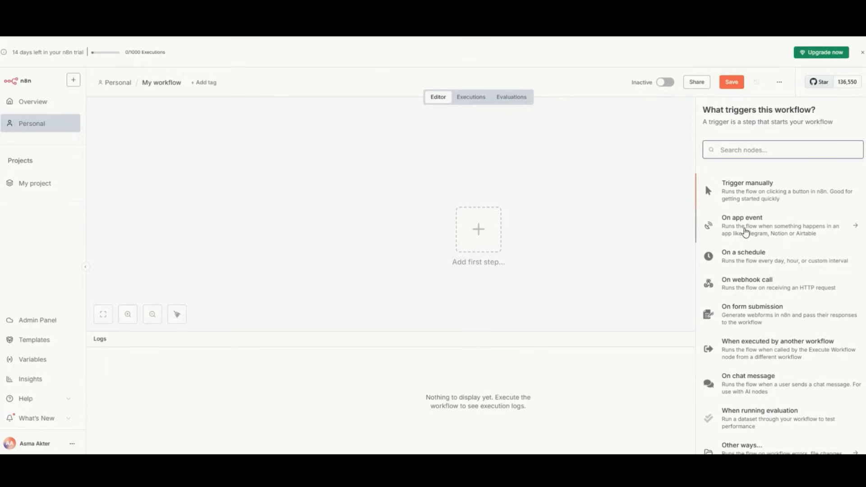
scroll("down", 3)
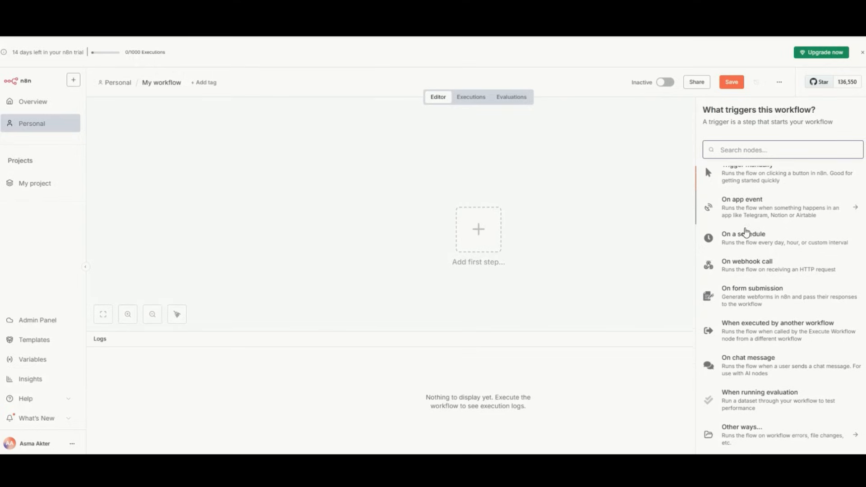
scroll("down", 3)
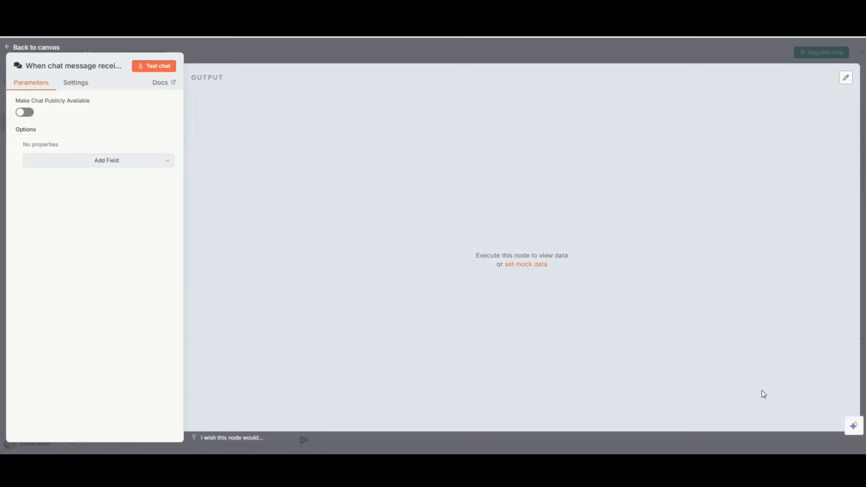
mouse_move(745, 394)
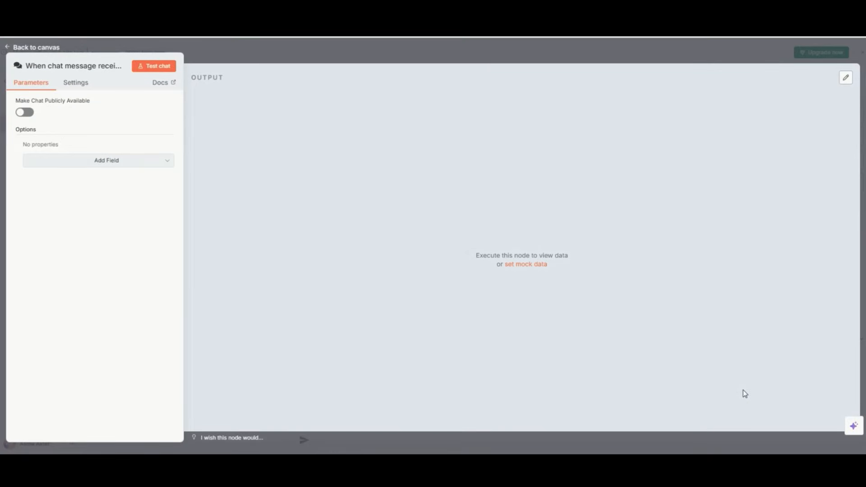
Allow file uploads on the chat trigger and add the Allowed File Mime Types option
left_click(107, 161)
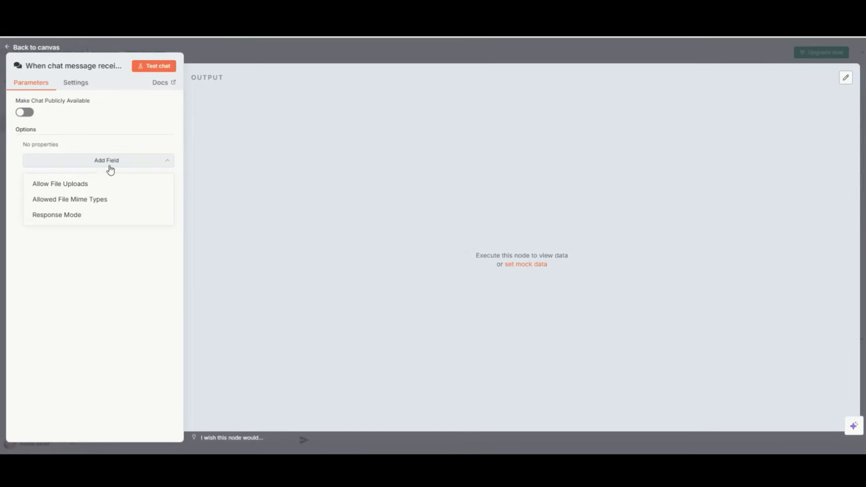
left_click(61, 184)
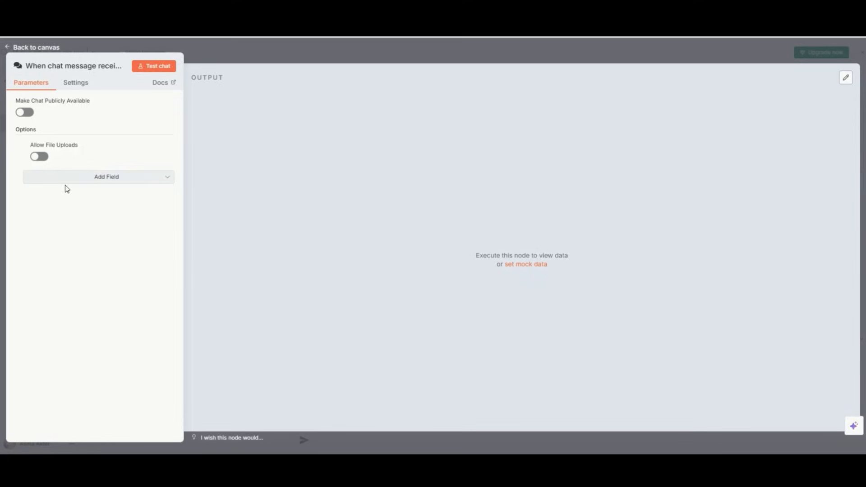
left_click(39, 156)
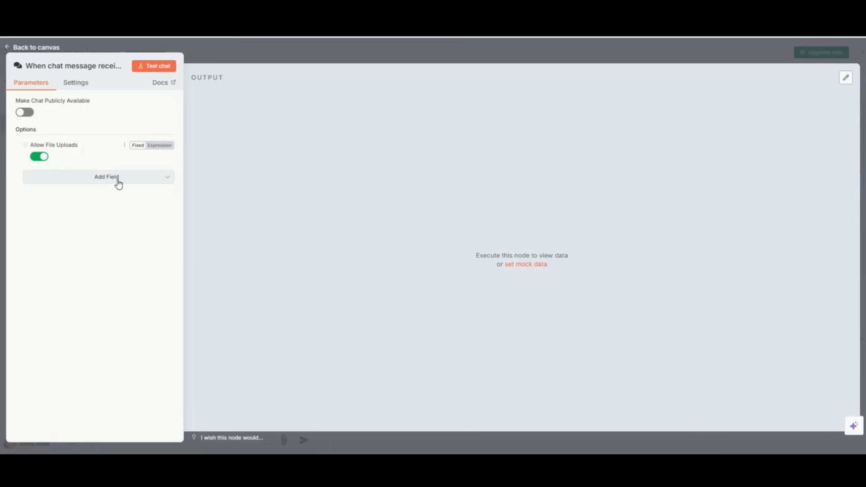
left_click(107, 177)
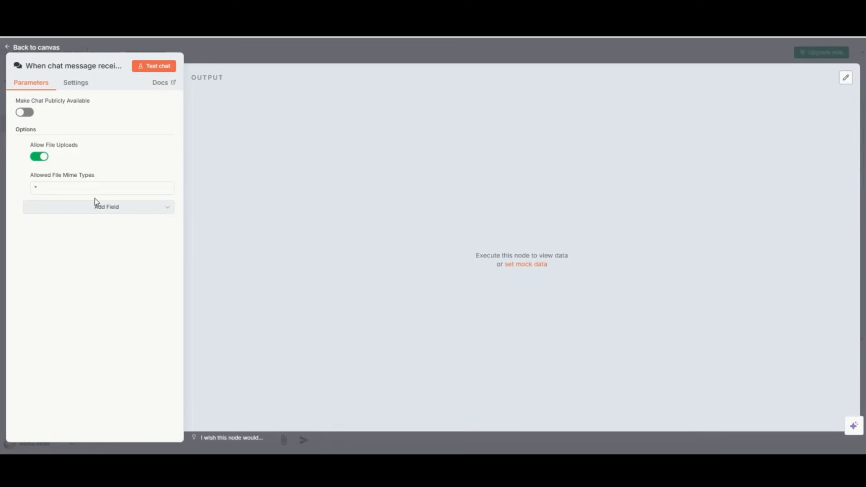
Set the chat trigger's Response Mode to Using Response Nodes
left_click(107, 207)
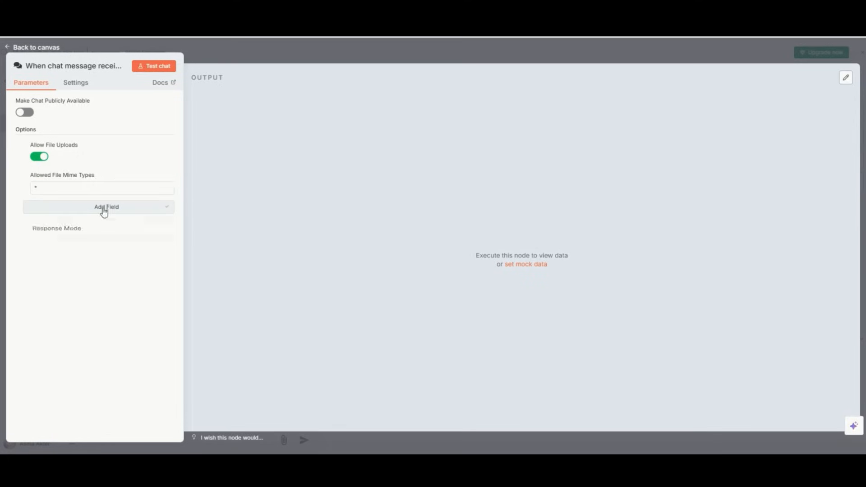
left_click(102, 217)
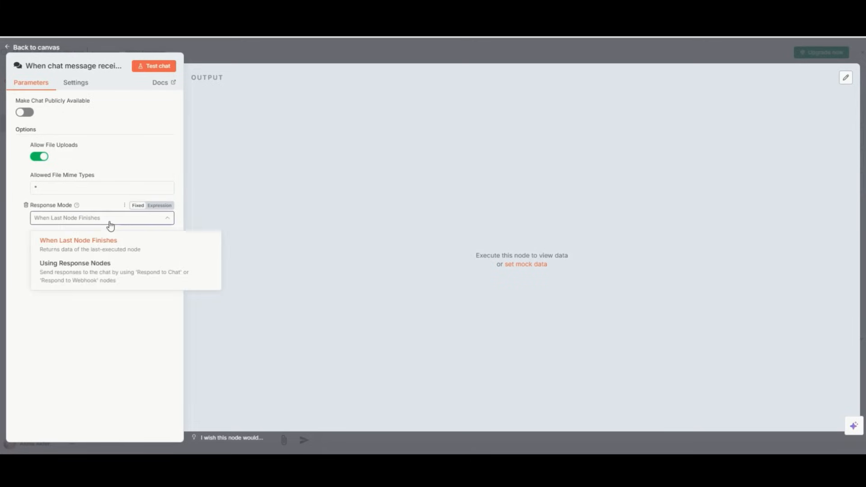
mouse_move(83, 271)
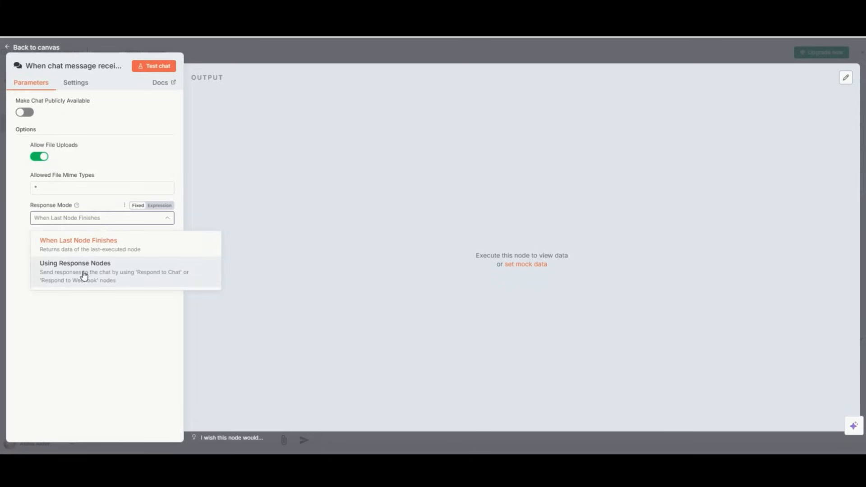
left_click(75, 263)
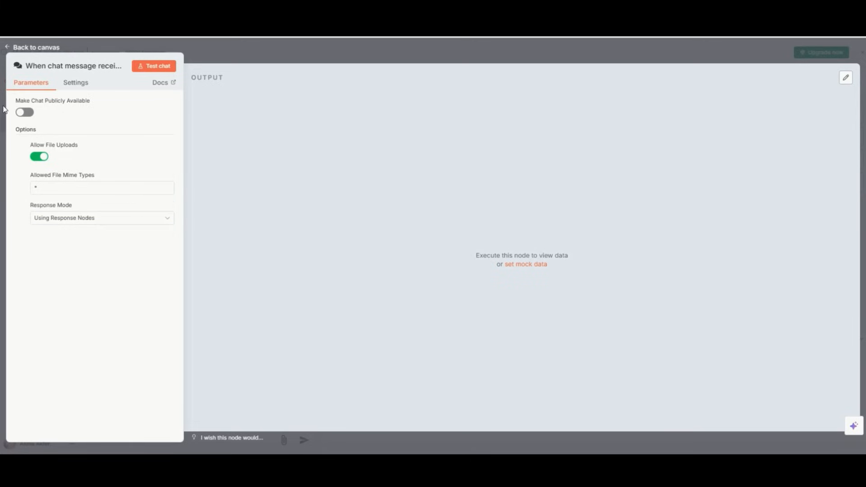
left_click(24, 112)
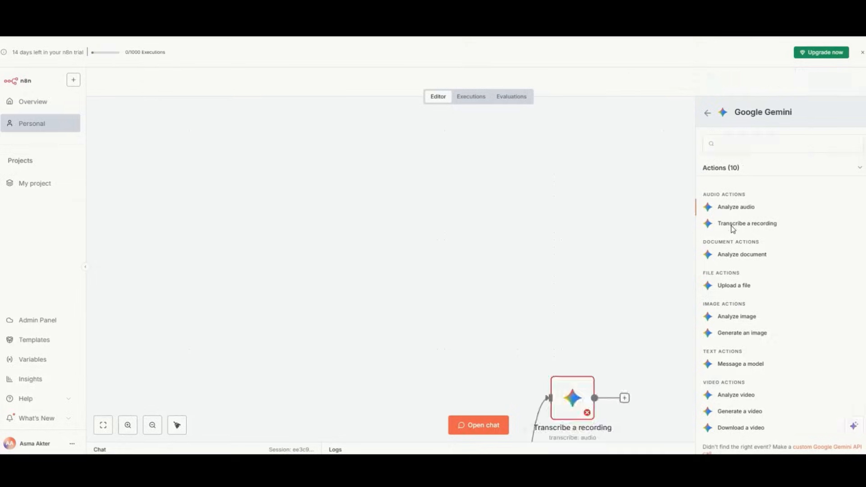
Create a new Gemini API credential restricted to specific HTTP request domains
left_click(747, 223)
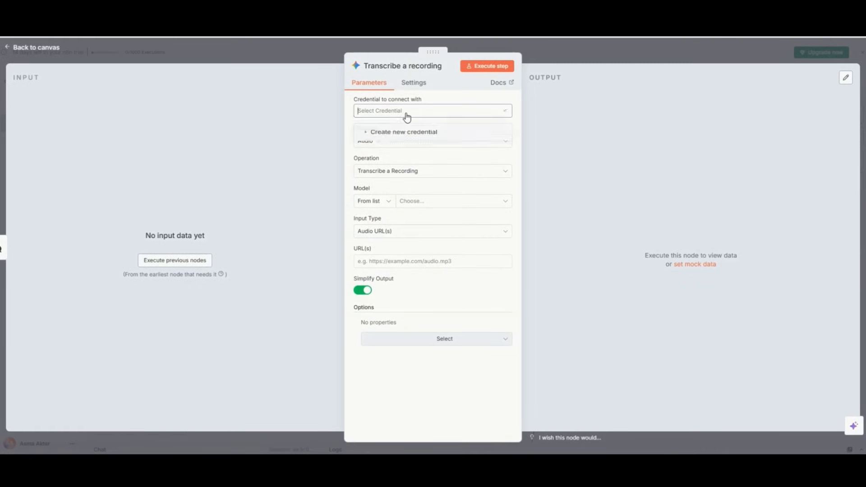
left_click(432, 110)
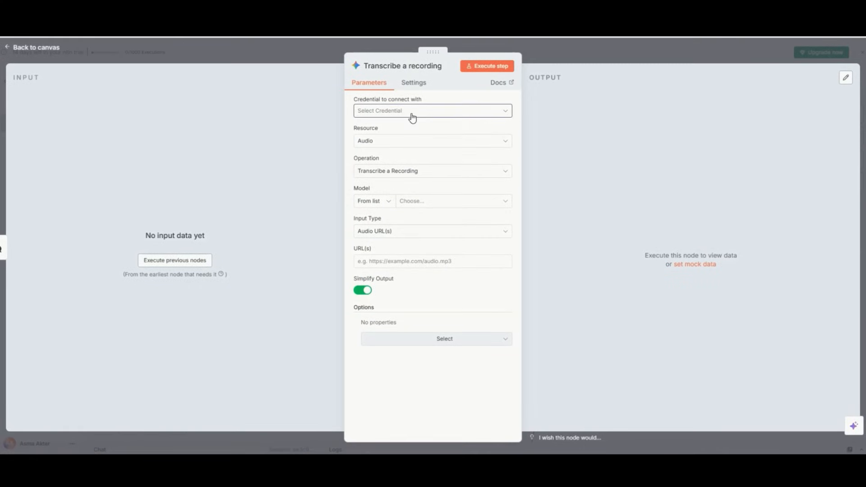
left_click(433, 110)
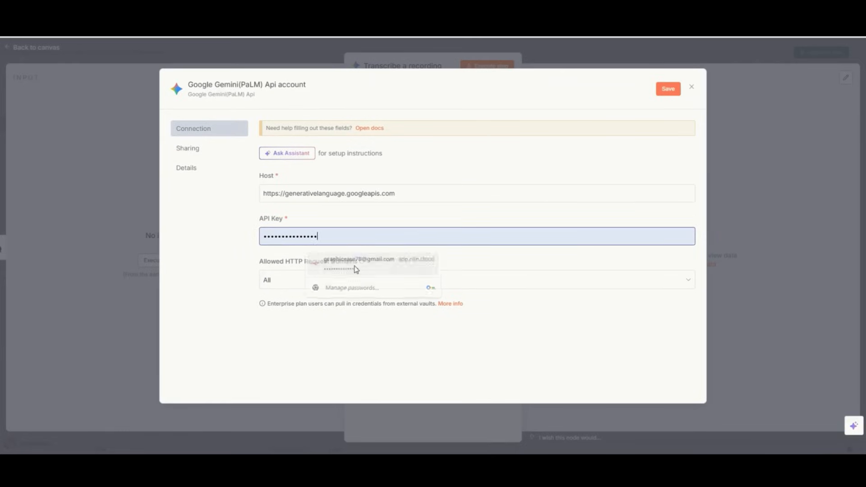
left_click(477, 279)
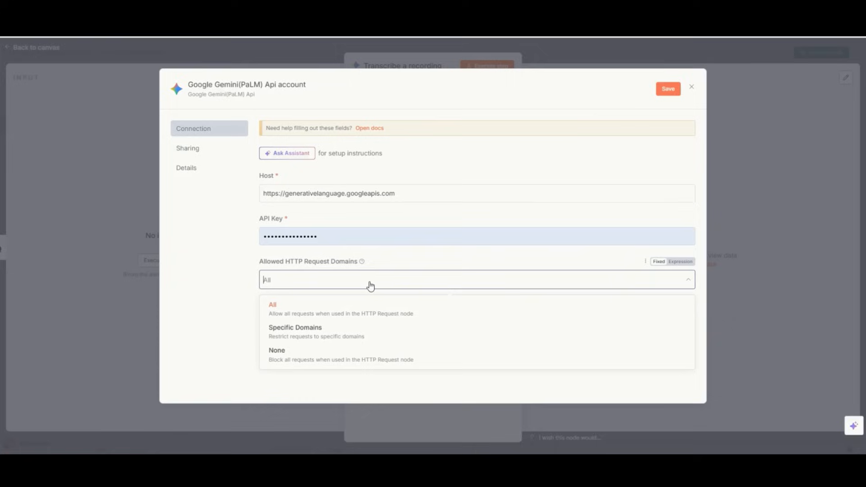
left_click(295, 328)
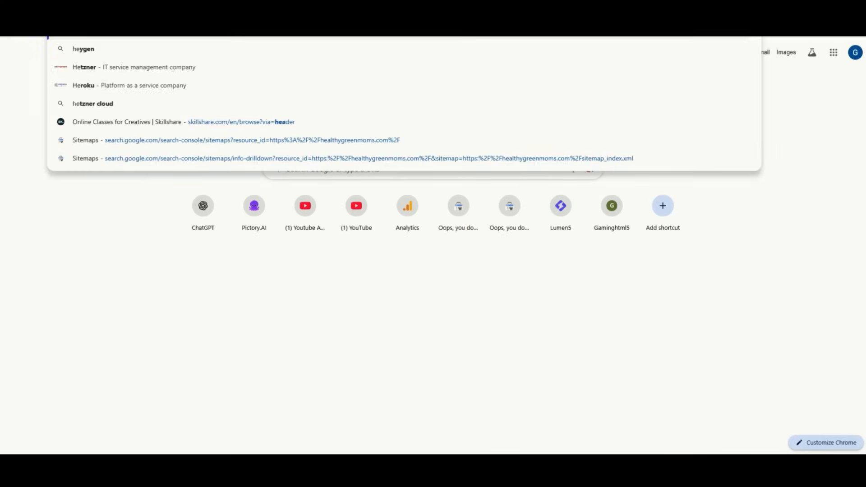
Search Google for healthygreenmoms and pick the site's result
type("head")
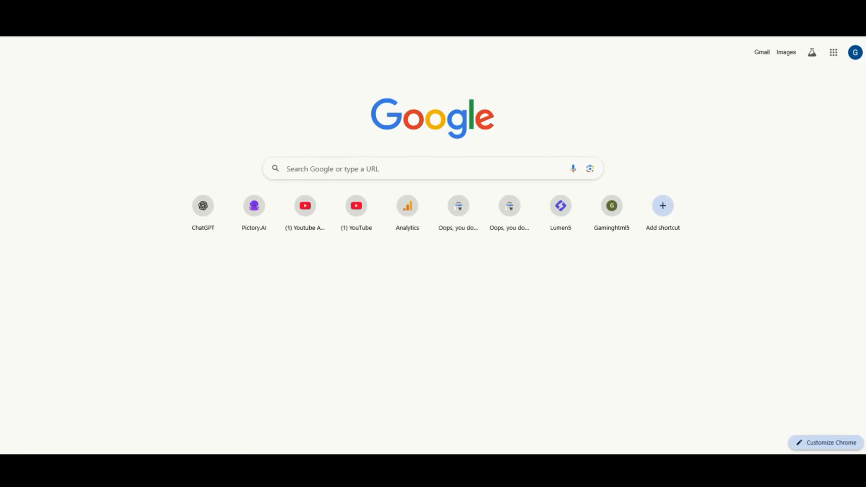
type("healthygreenmoms")
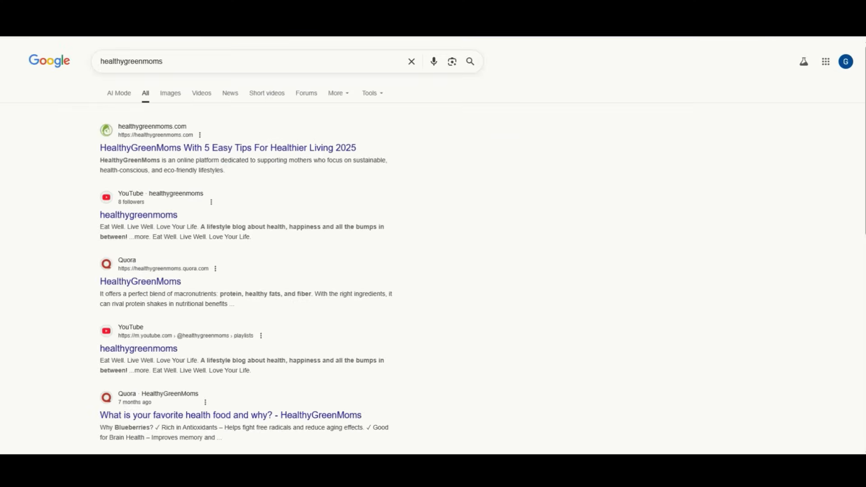
left_click(228, 147)
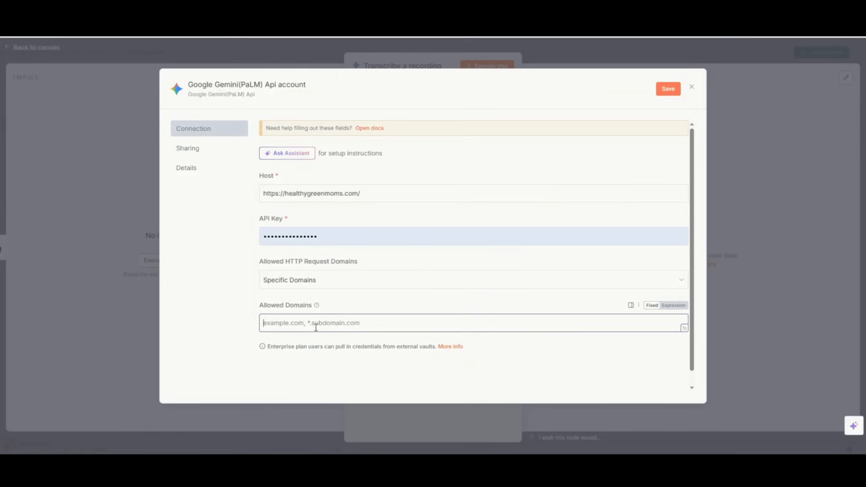
type("https://healthygreenmoms.com/")
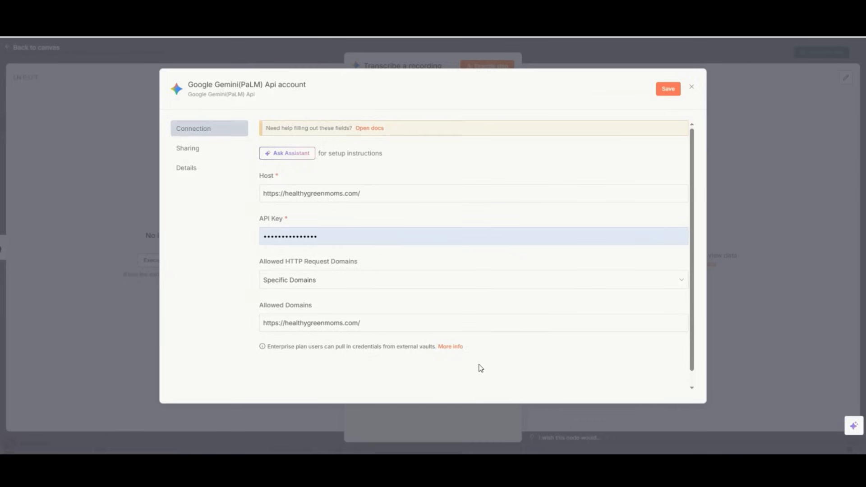
left_click(667, 90)
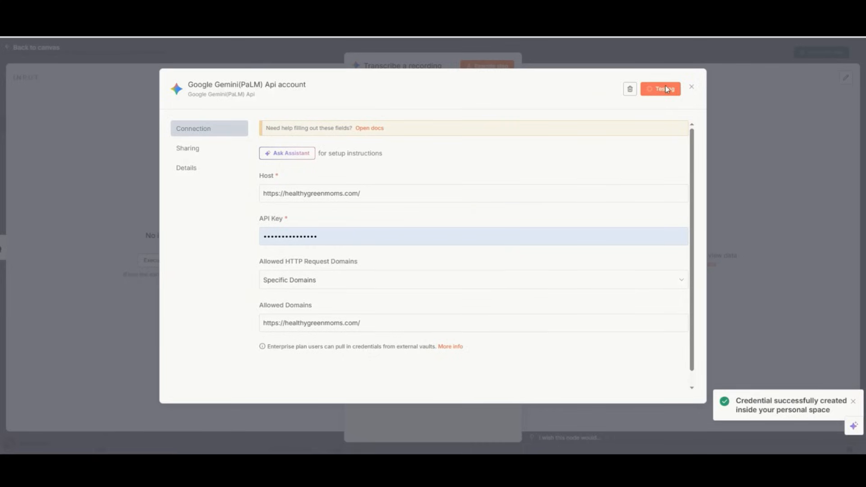
left_click(662, 89)
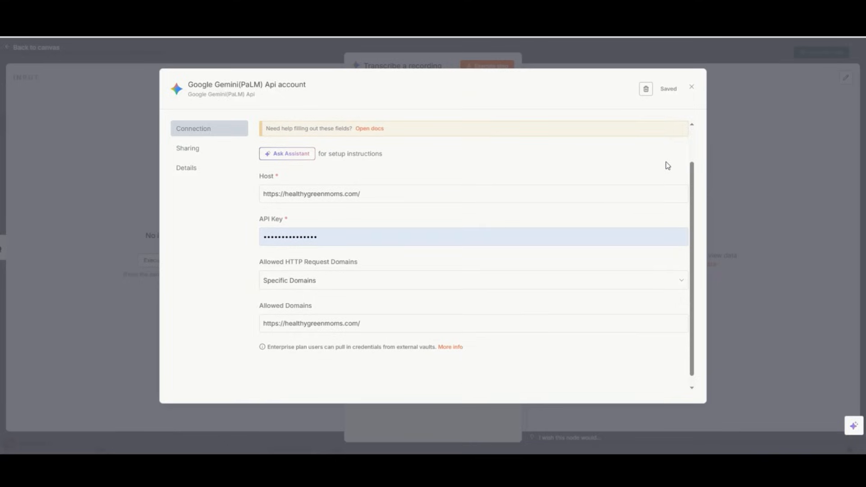
left_click(188, 147)
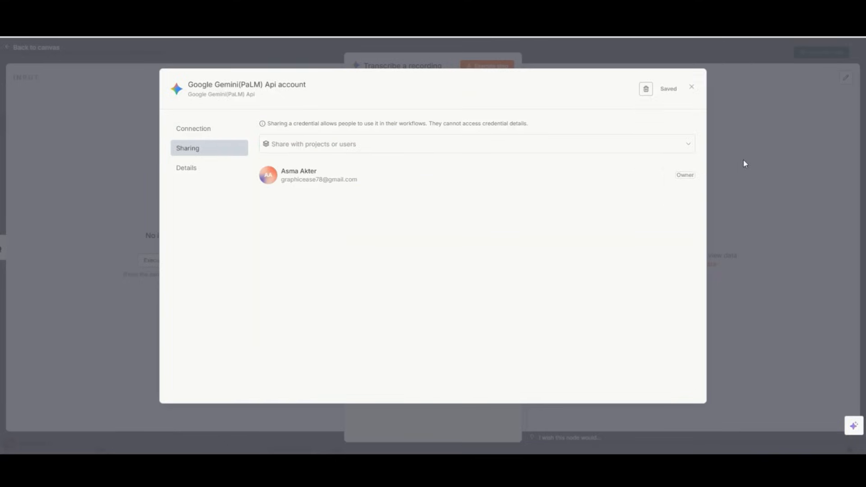
left_click(692, 88)
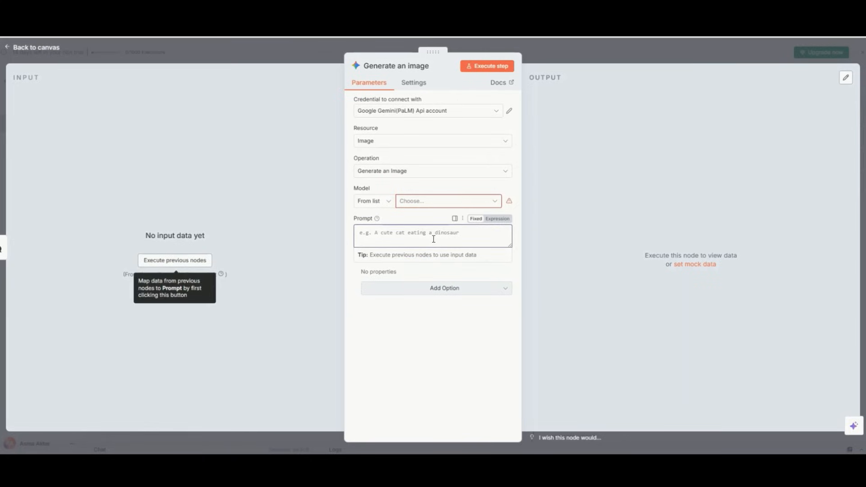
Write the beginner-friendly ideas prompt for the Gemini image step
type("Imag")
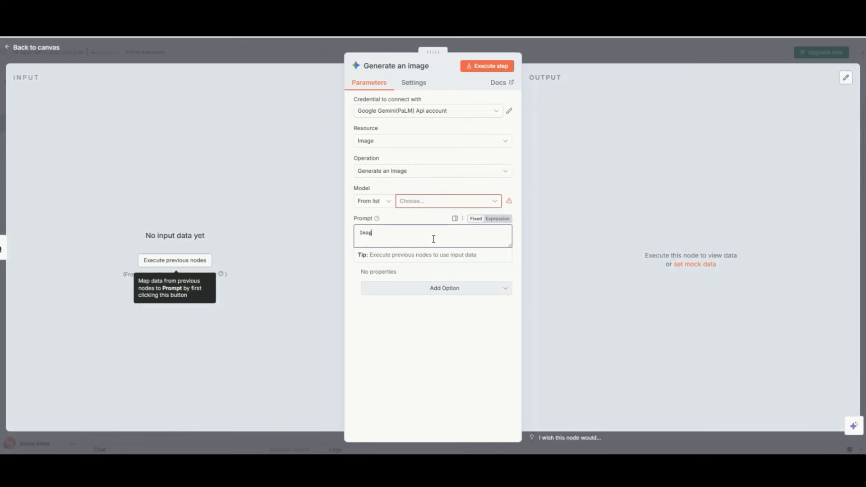
key("Backspace")
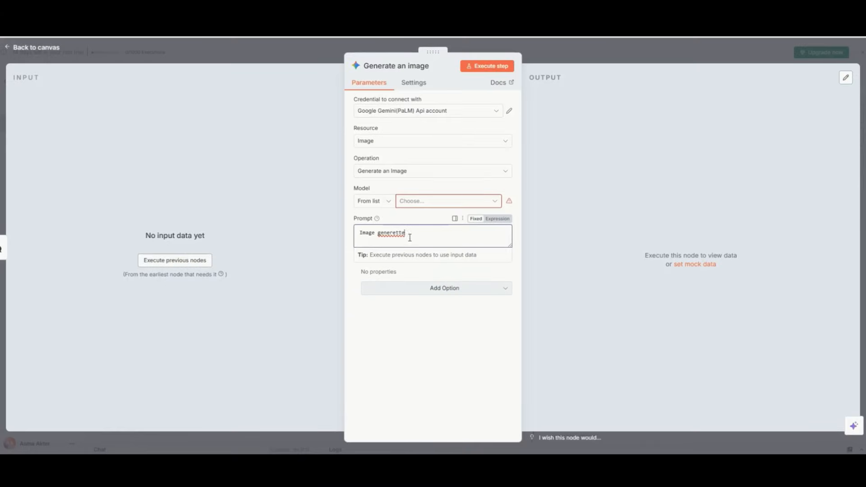
type("customer support, e-commerce, or marketing). Make the ideas beginner-friendly, no complex coding, and explain clearly.\"")
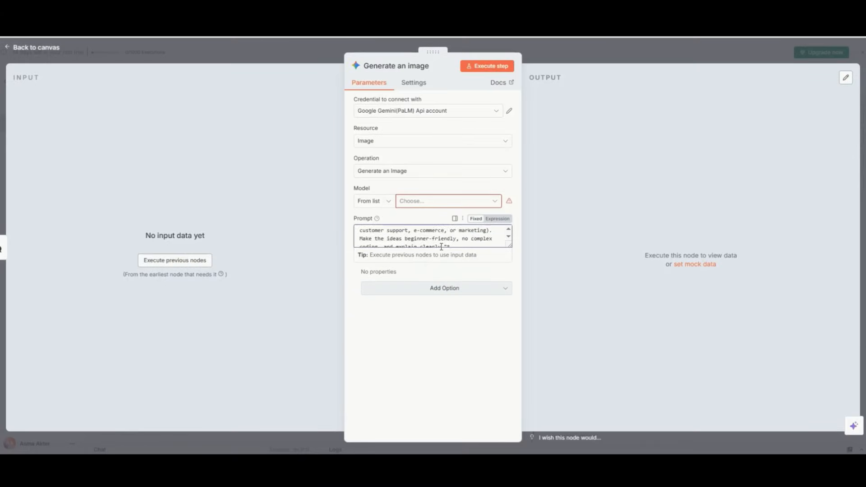
scroll("down", 3)
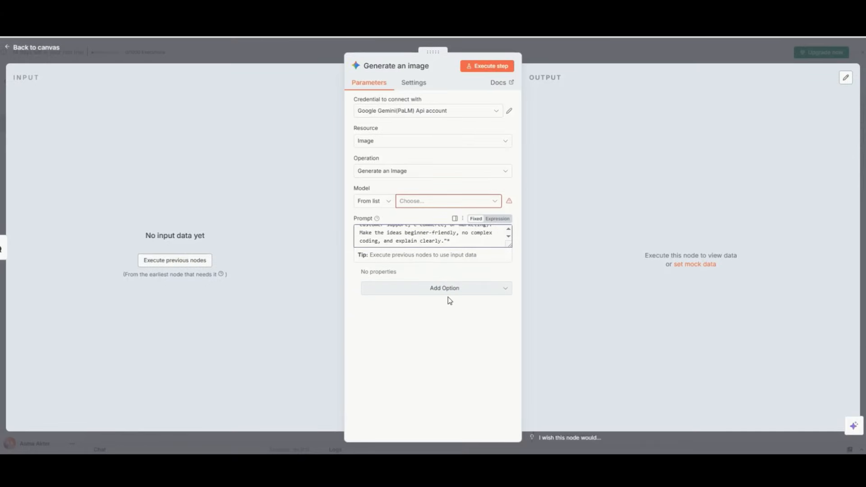
Add the Number of Images and Put Output in Field options to the image step
left_click(444, 287)
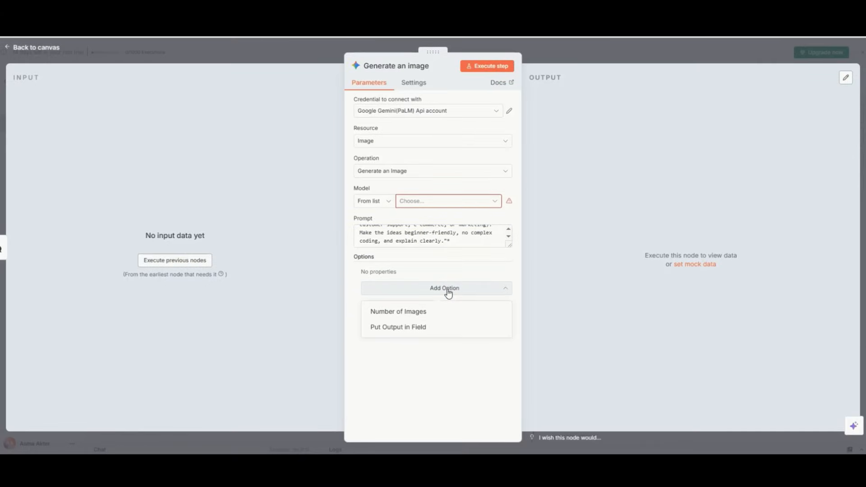
left_click(398, 311)
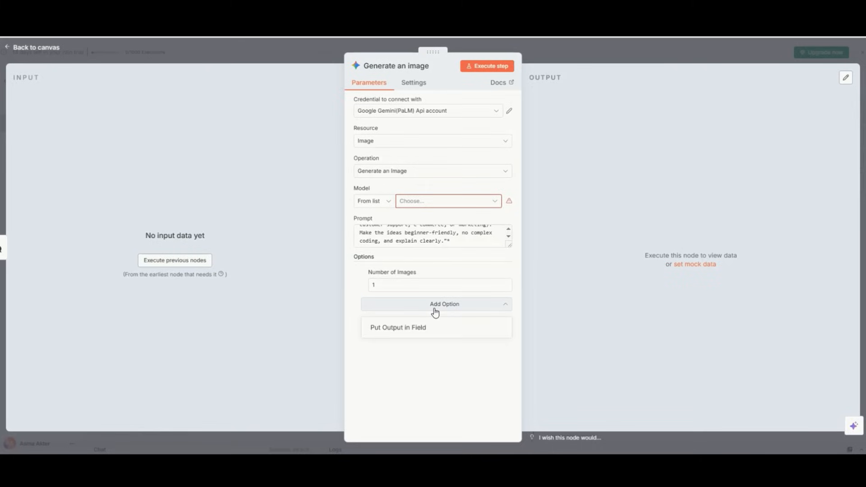
left_click(397, 327)
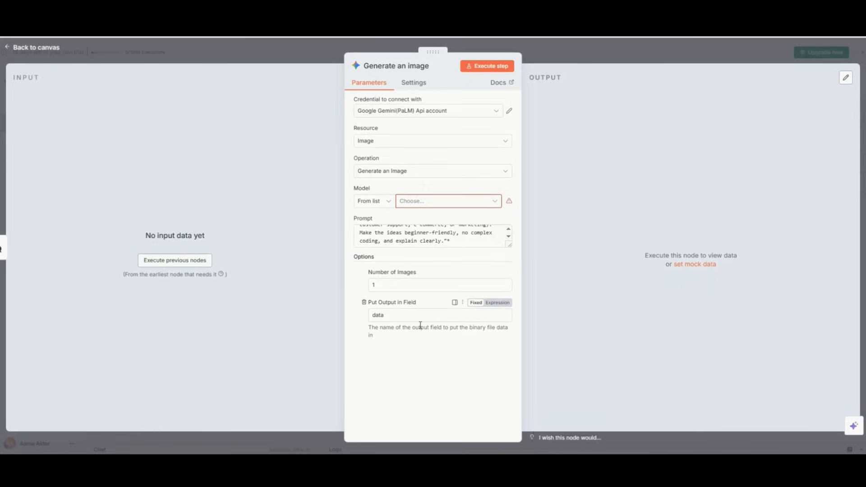
left_click(32, 47)
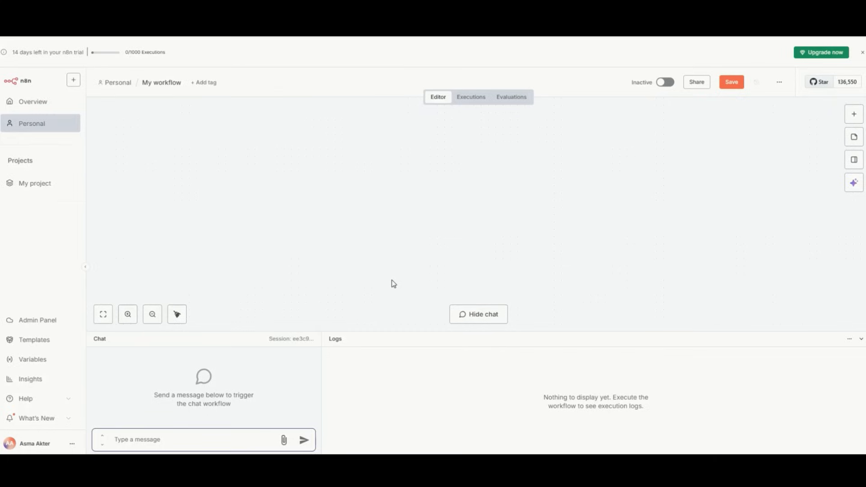
mouse_move(862, 59)
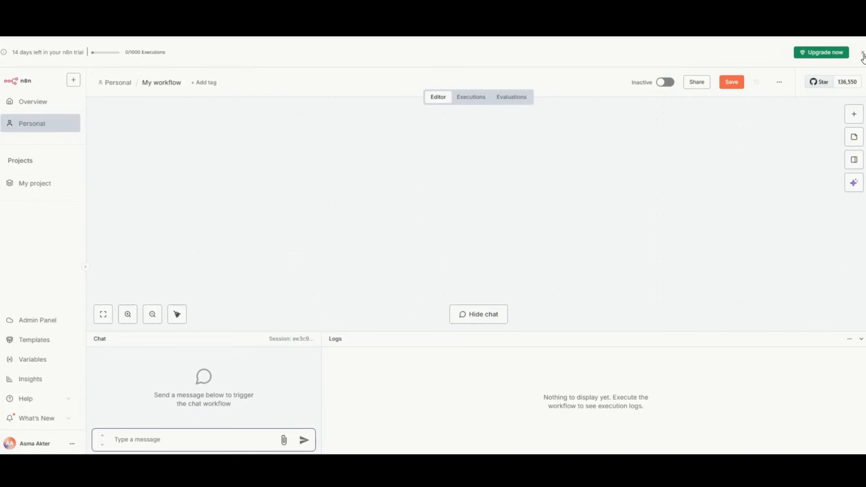
Add a Telegram Send a text message node to the canvas
left_click(853, 137)
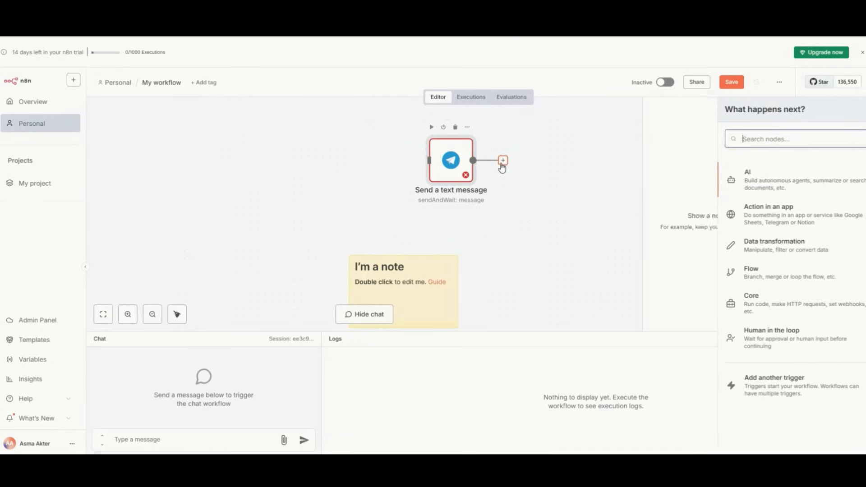
mouse_move(465, 175)
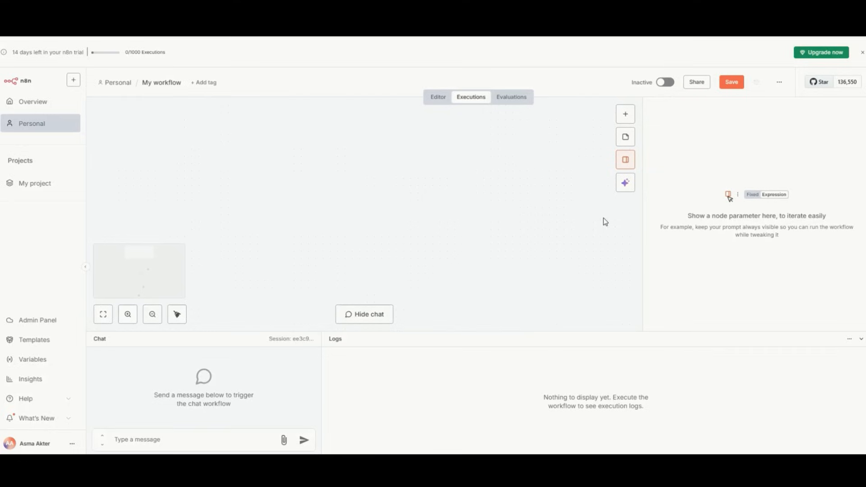
Tag the workflow, then return to the Overview page listing all workflows
left_click(205, 82)
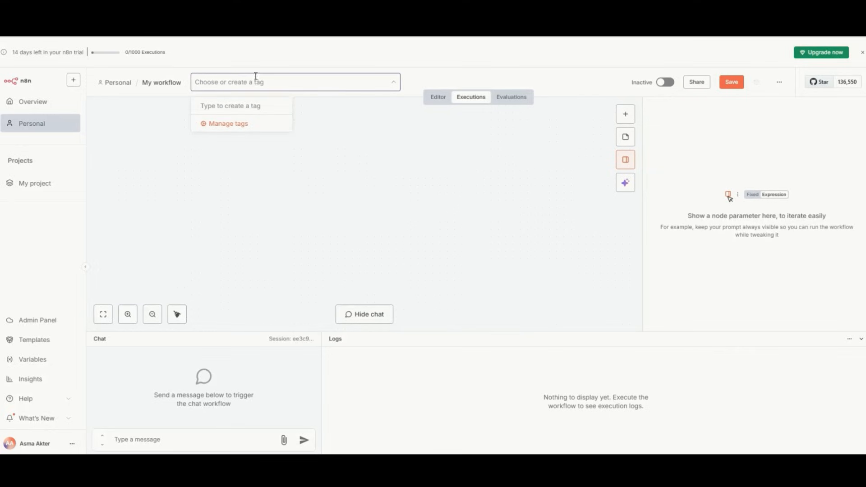
left_click(434, 140)
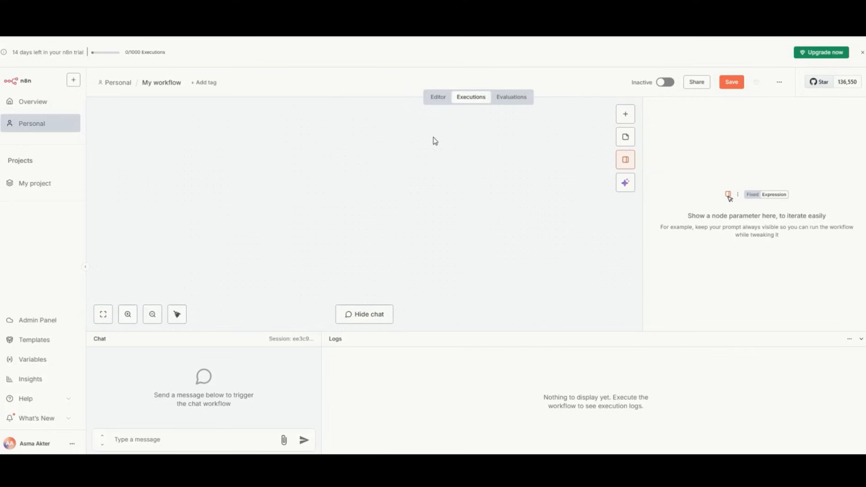
mouse_move(522, 231)
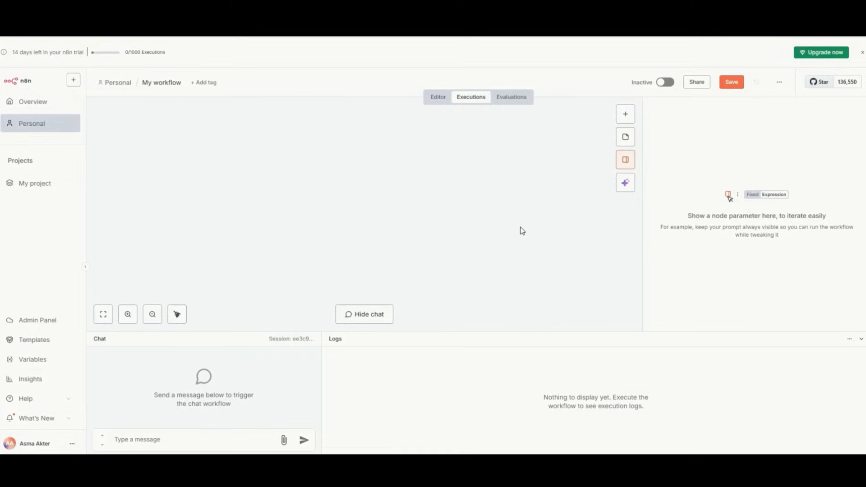
left_click(730, 82)
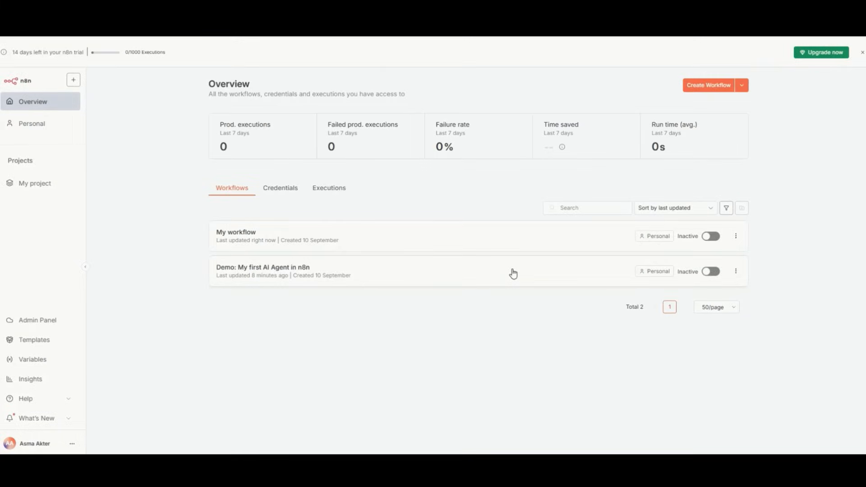
mouse_move(513, 272)
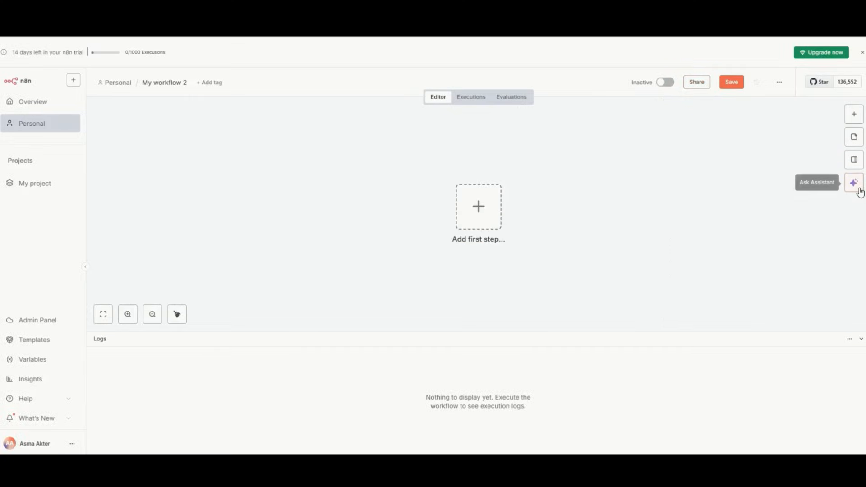
Bring up the AI Assistant chat and the first-step trigger choices on My workflow 2
left_click(853, 182)
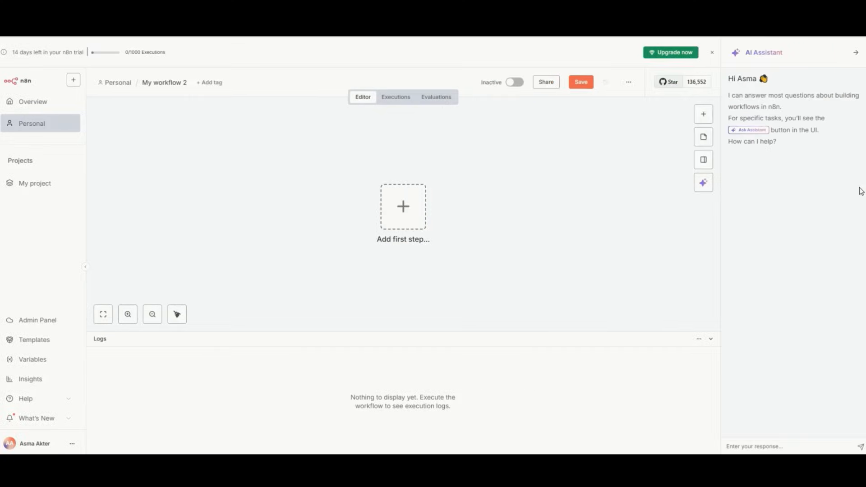
left_click(403, 206)
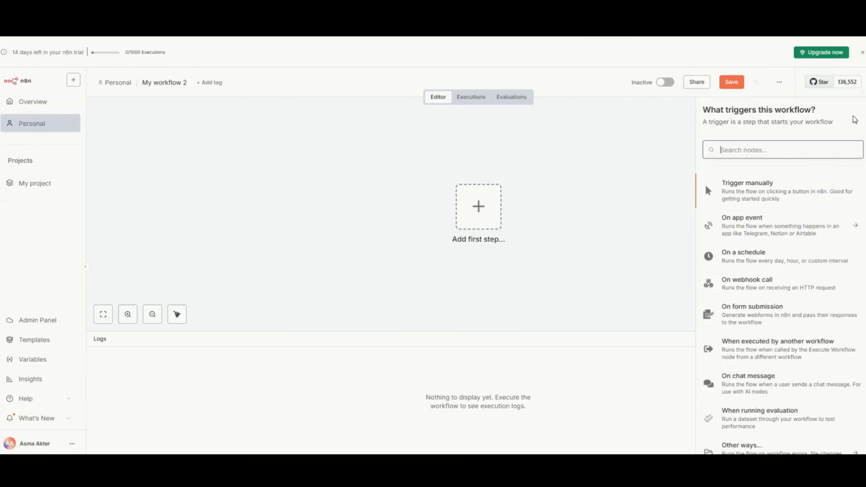
mouse_move(757, 371)
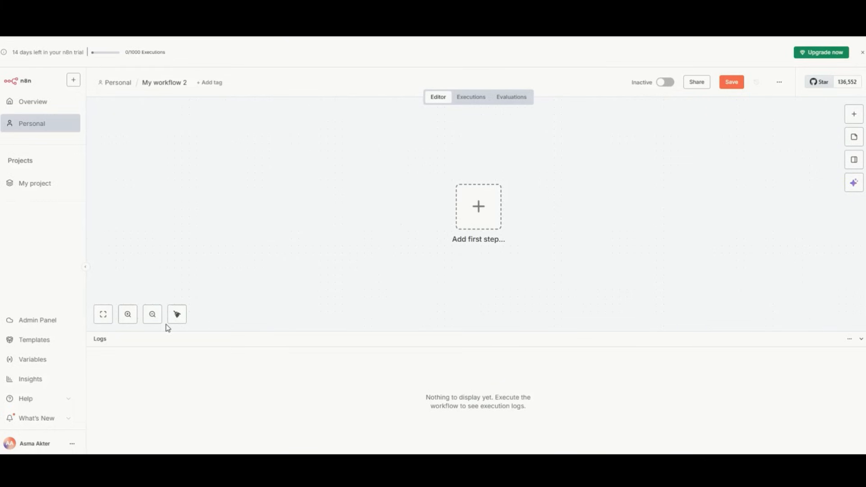
mouse_move(404, 202)
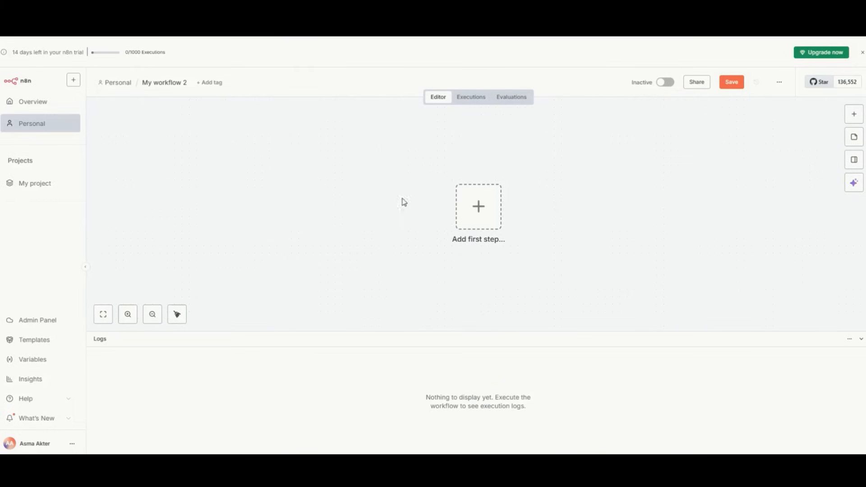
Search the trigger list for 'ch' to add a manual trigger feeding Generate an image
left_click(478, 206)
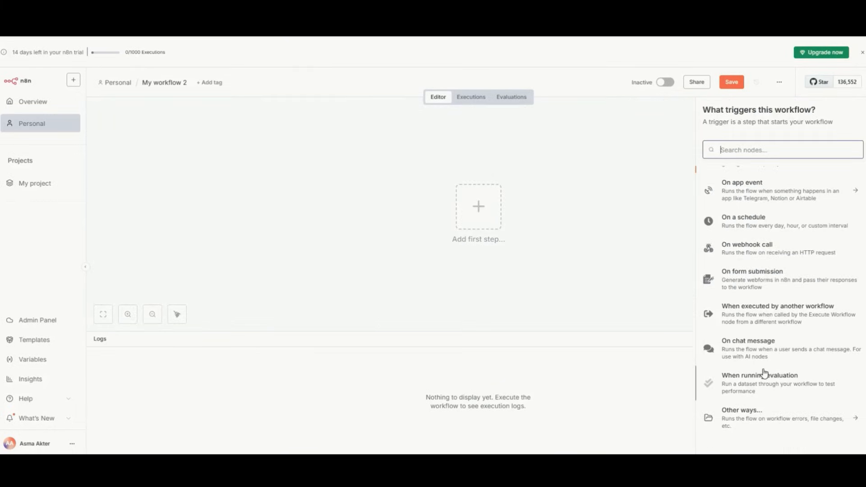
type("chat")
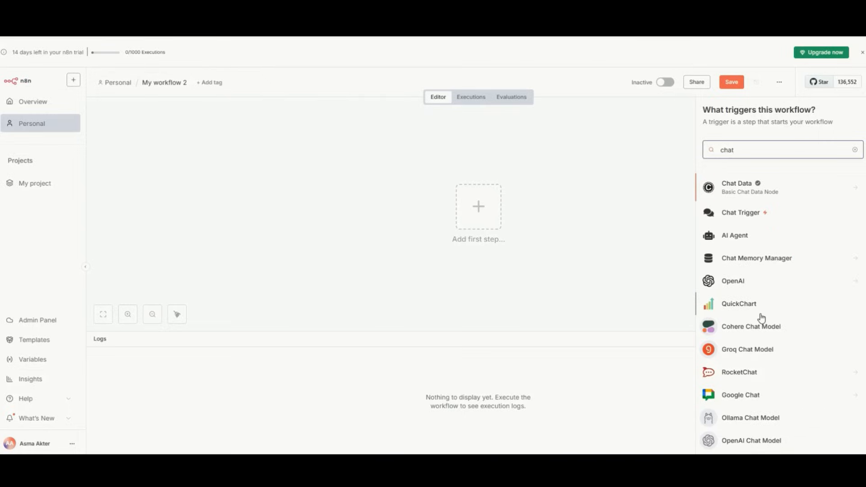
scroll("down", 3)
type("c")
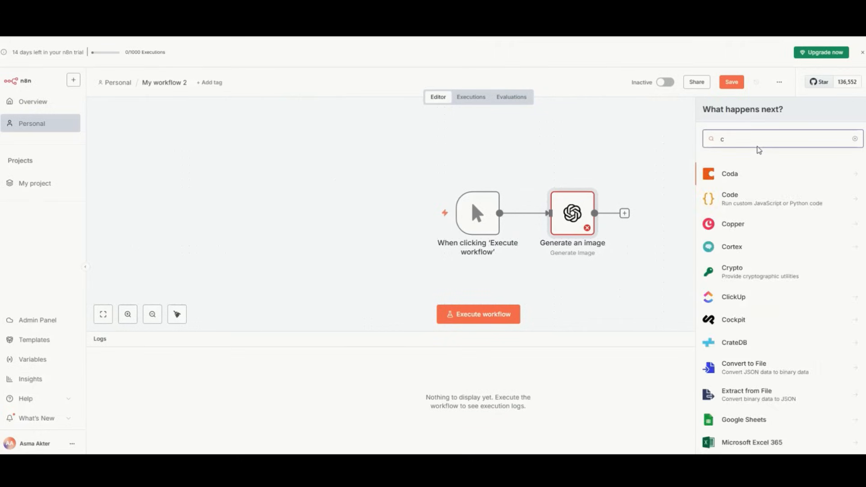
Search 'chat', pick AI Agent Tool under Other Tools, and return to the canvas
type("hat")
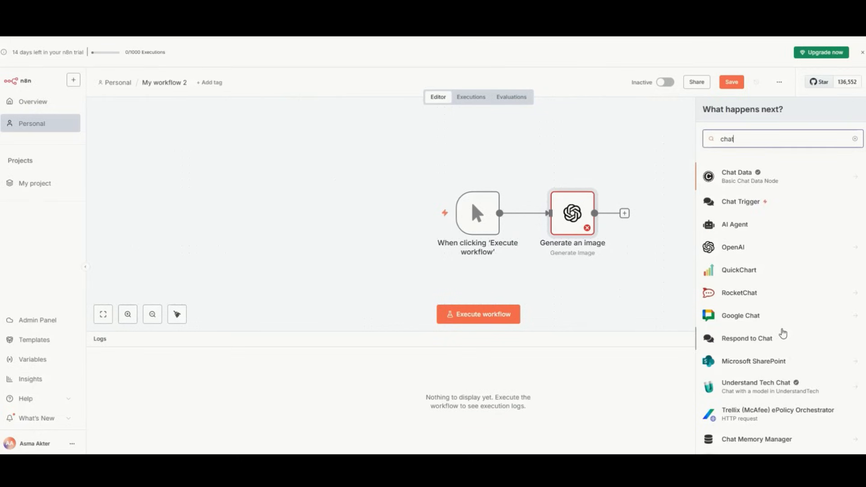
scroll("down", 3)
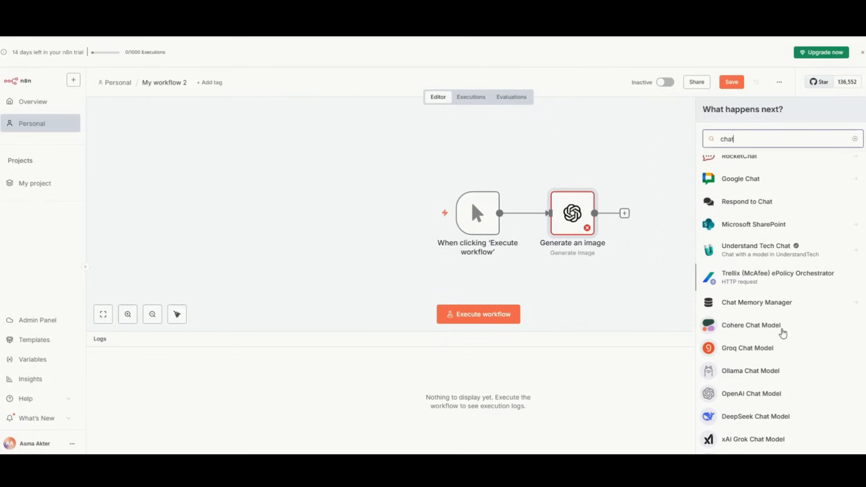
scroll("down", 3)
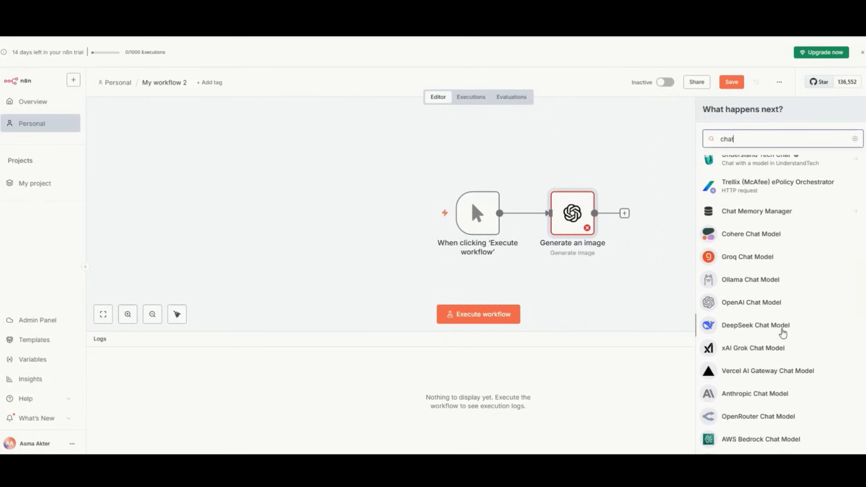
scroll("down", 3)
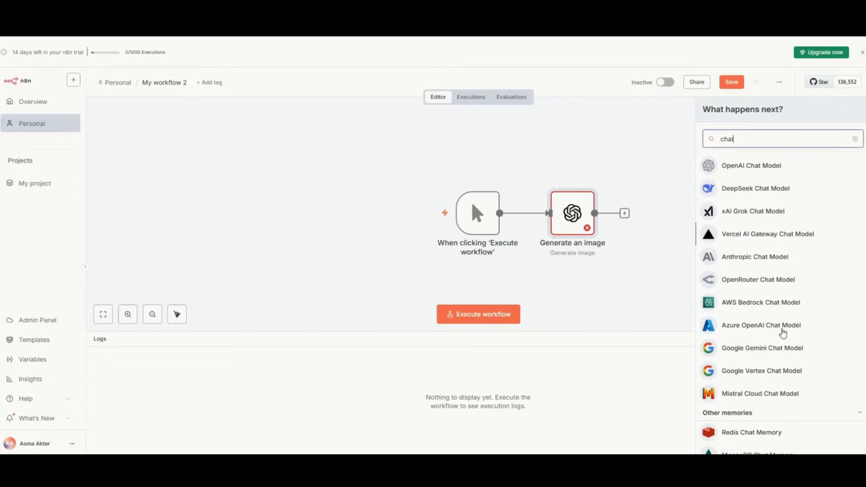
scroll("down", 3)
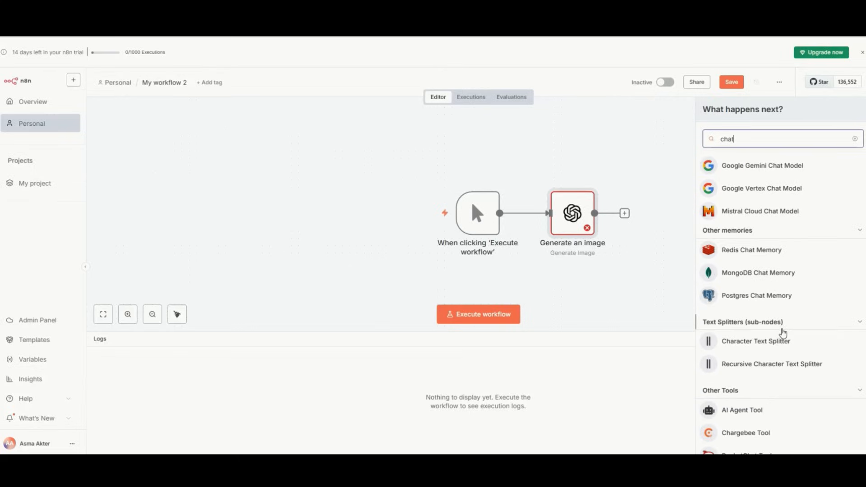
scroll("down", 3)
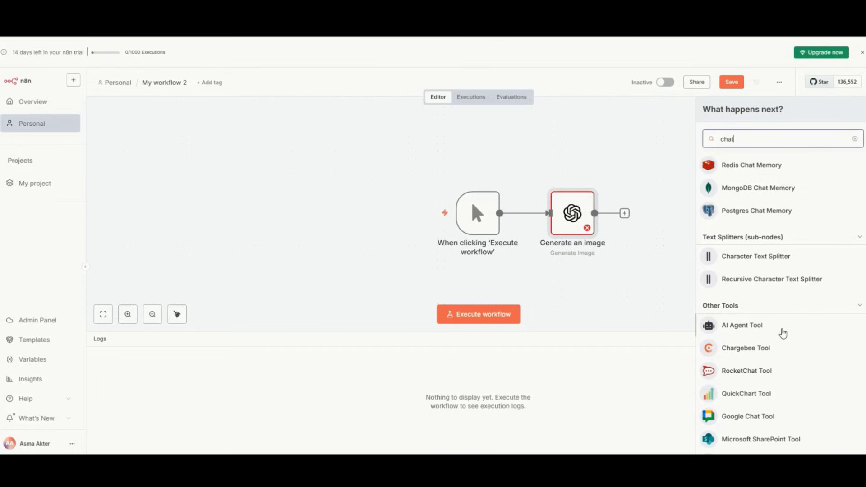
left_click(742, 325)
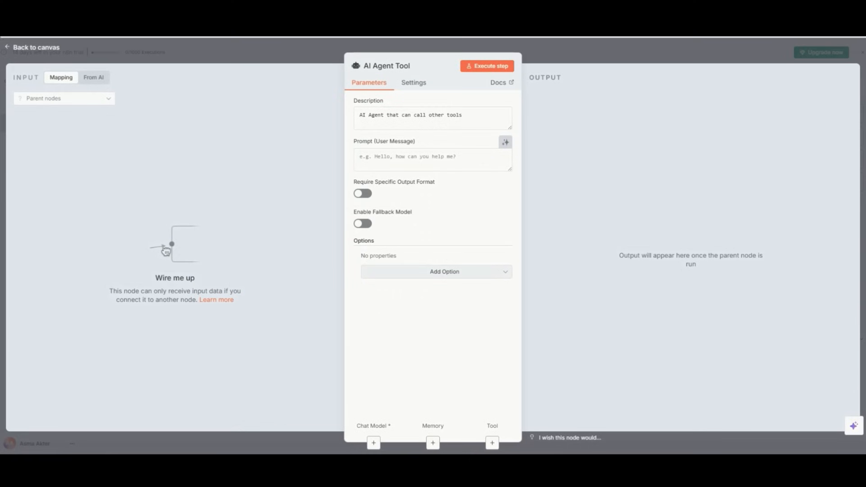
left_click(32, 47)
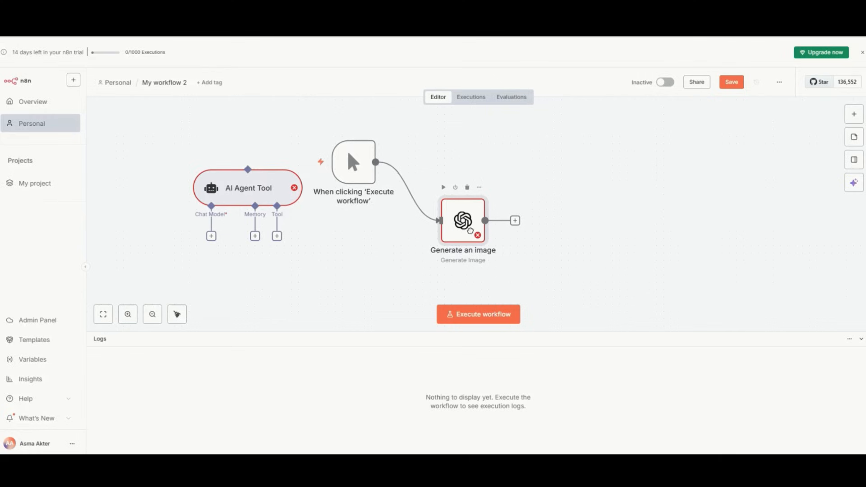
Add a Chargebee Create a customer step after Generate an image
left_click(515, 220)
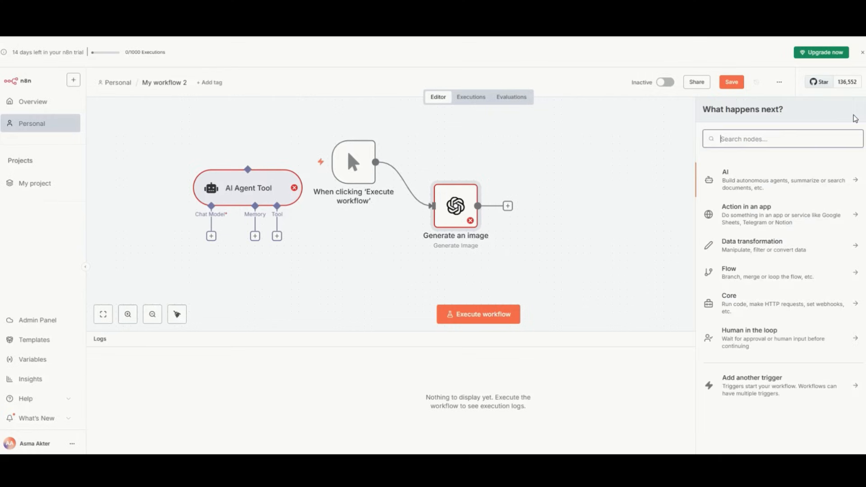
type("ch")
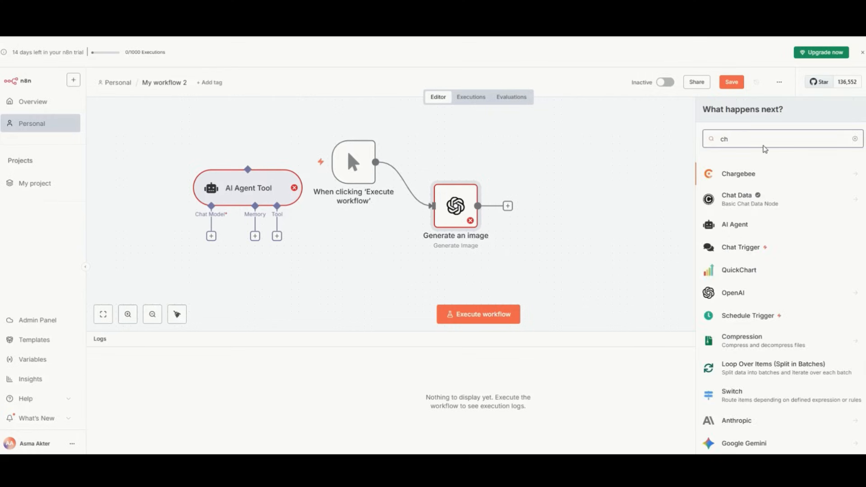
left_click(739, 173)
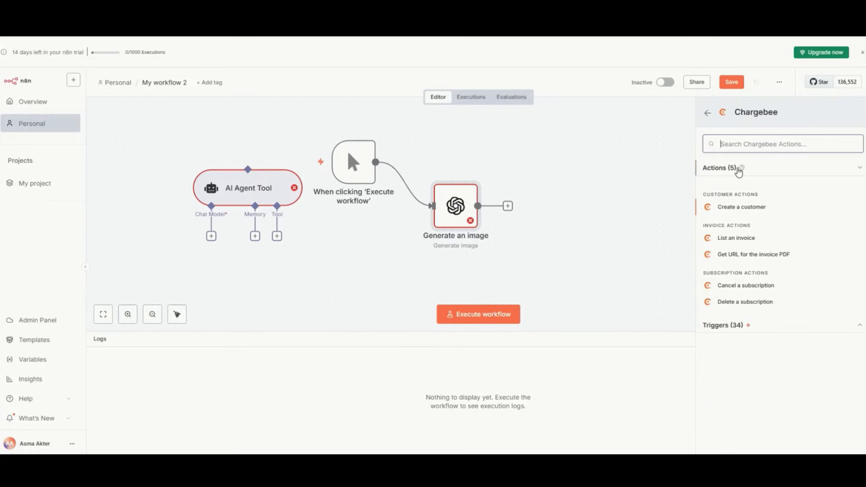
left_click(742, 207)
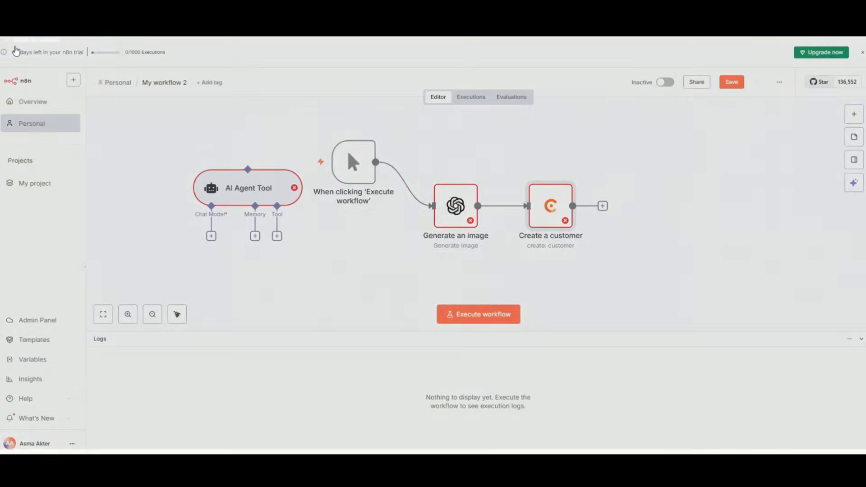
mouse_move(570, 215)
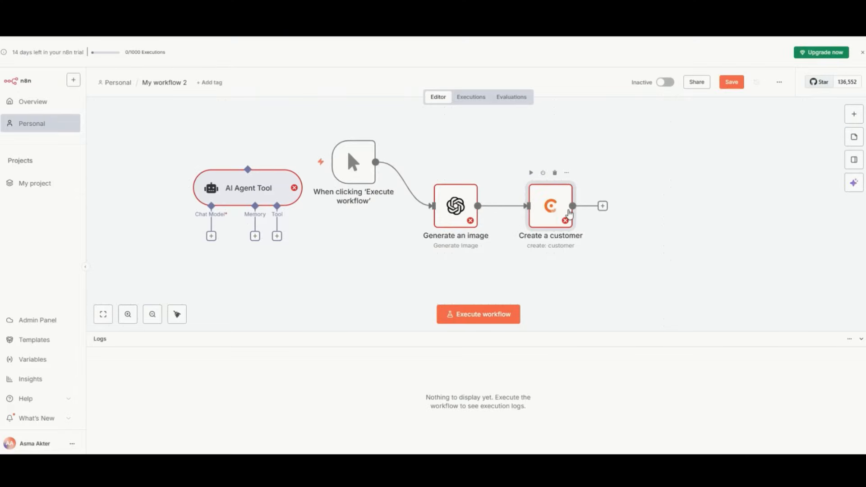
Move Create a customer lower and add a Code in JavaScript step after it
left_click_drag(550, 206, 345, 249)
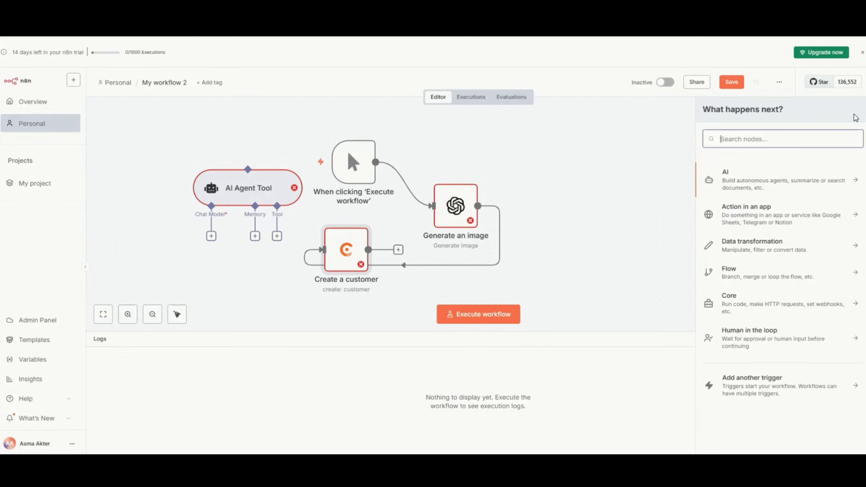
left_click(729, 298)
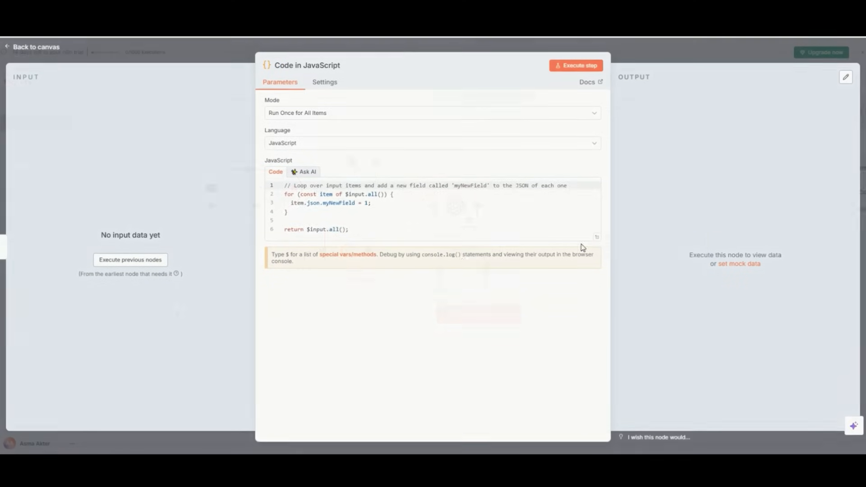
left_click(31, 46)
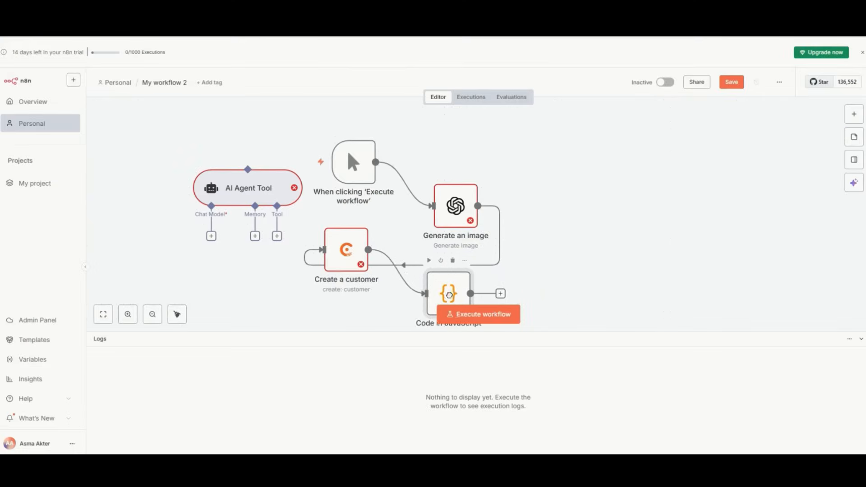
Drag the nodes into a tidier layout on the canvas
left_click_drag(449, 294, 551, 265)
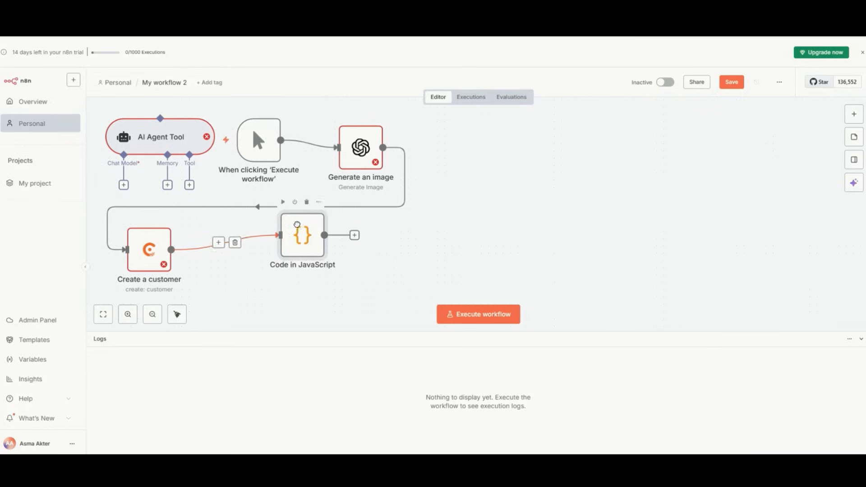
left_click_drag(302, 235, 245, 257)
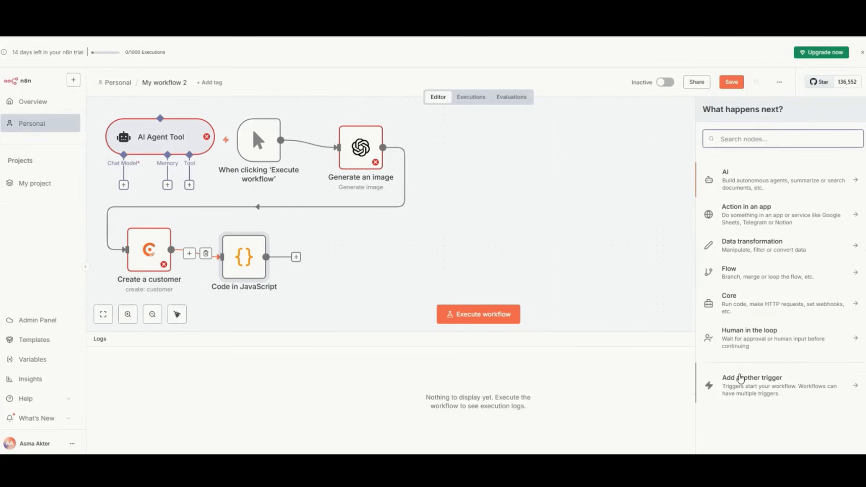
Add a Gmail send-and-wait message step from Human in the loop, then browse AI nodes for Anthropic
left_click(750, 334)
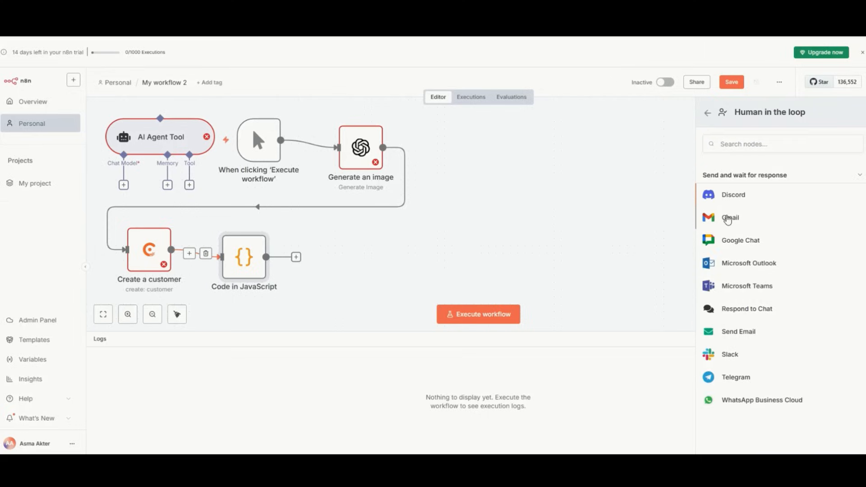
left_click(730, 218)
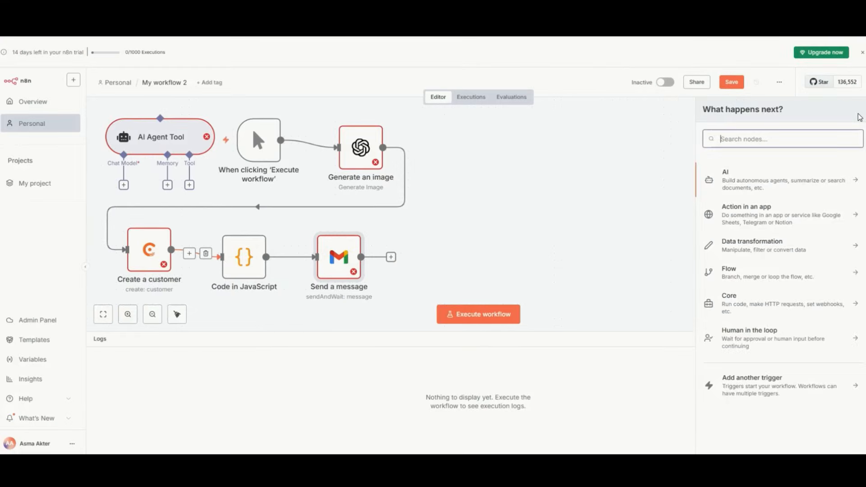
left_click(725, 179)
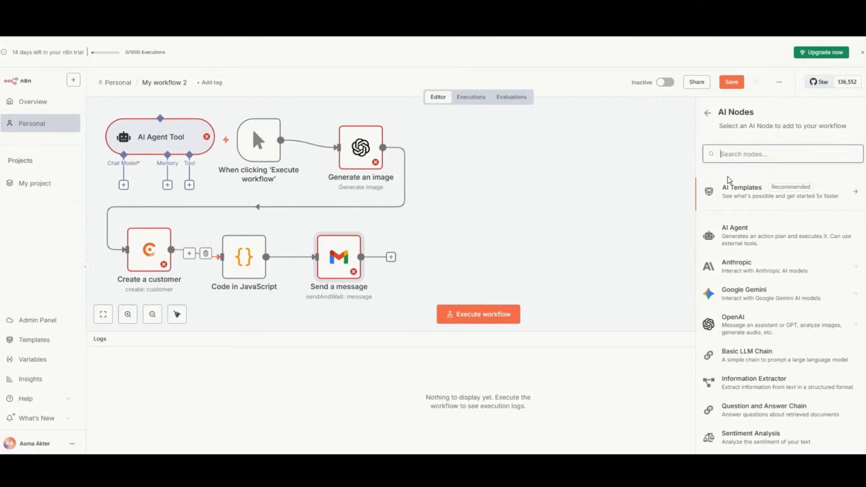
mouse_move(730, 192)
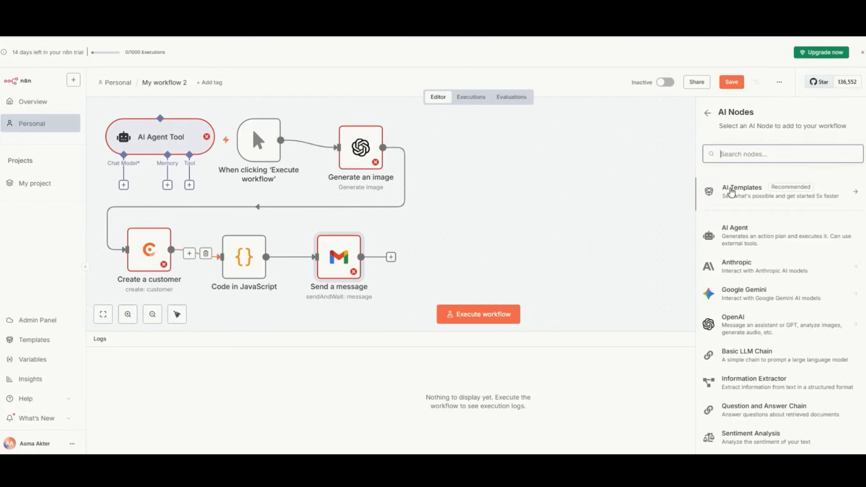
mouse_move(755, 422)
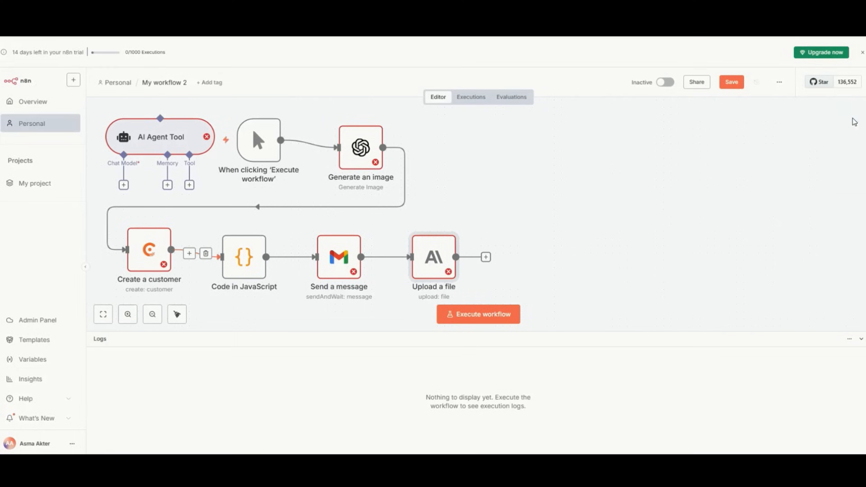
Search 'chat' and add a QuickChart step after Upload a file
left_click(486, 257)
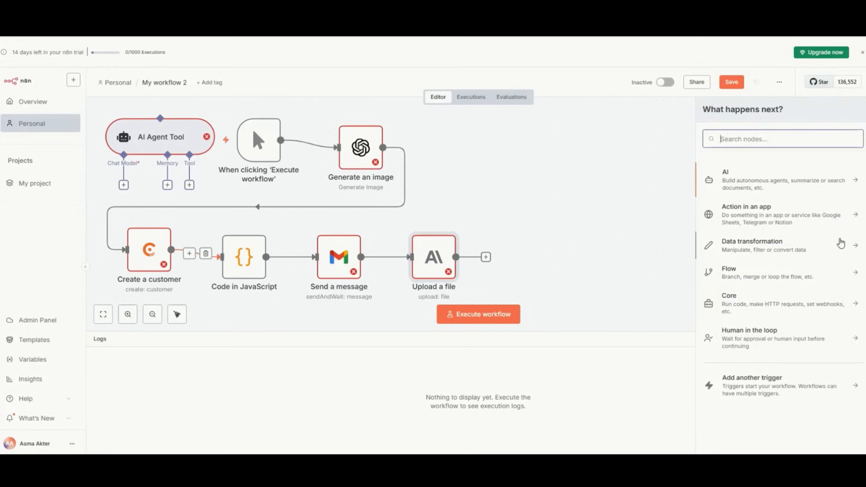
type("chat")
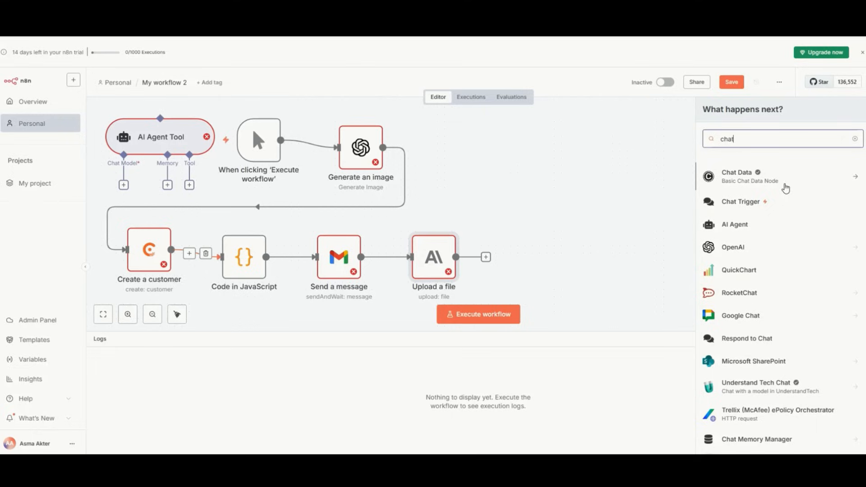
scroll("down", 3)
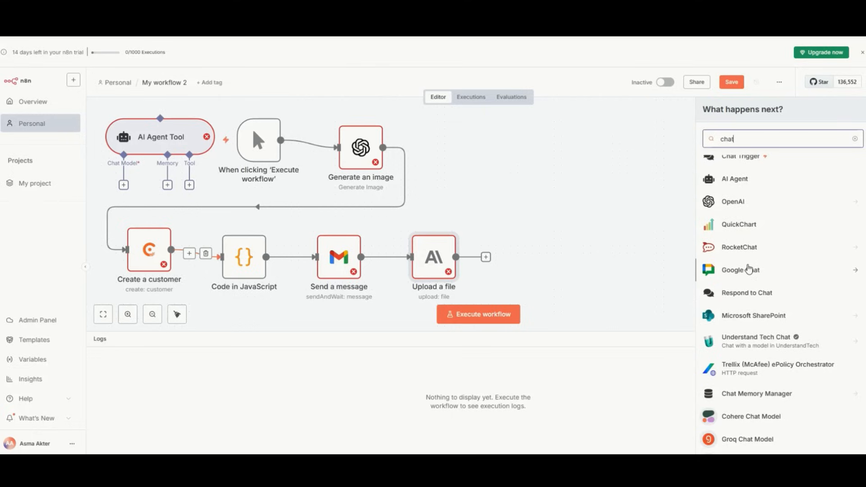
left_click(739, 225)
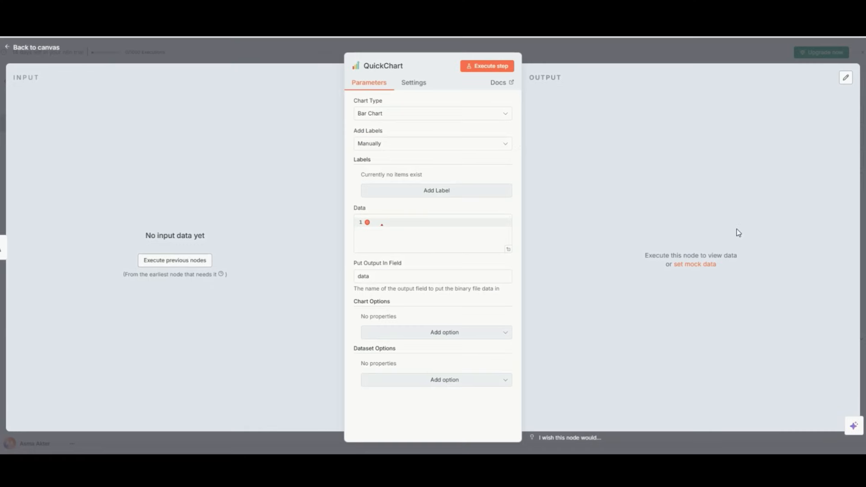
left_click(32, 47)
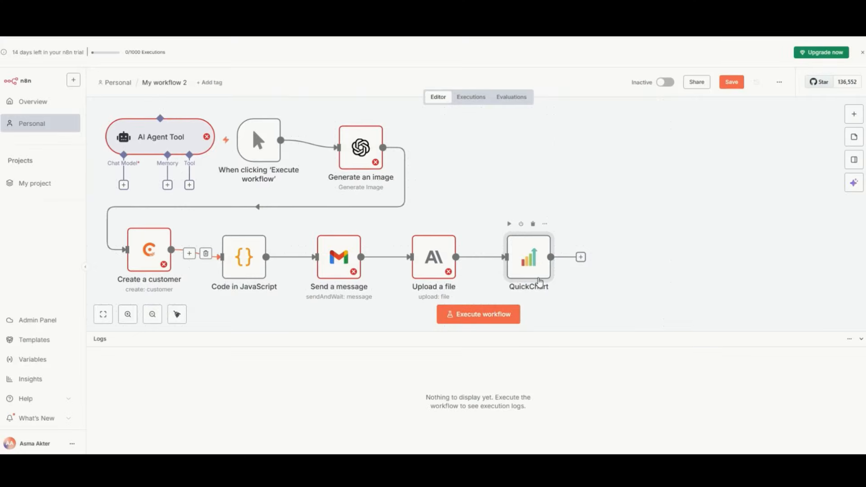
Drag QuickChart up to the right of Generate an image
left_click_drag(528, 258, 448, 146)
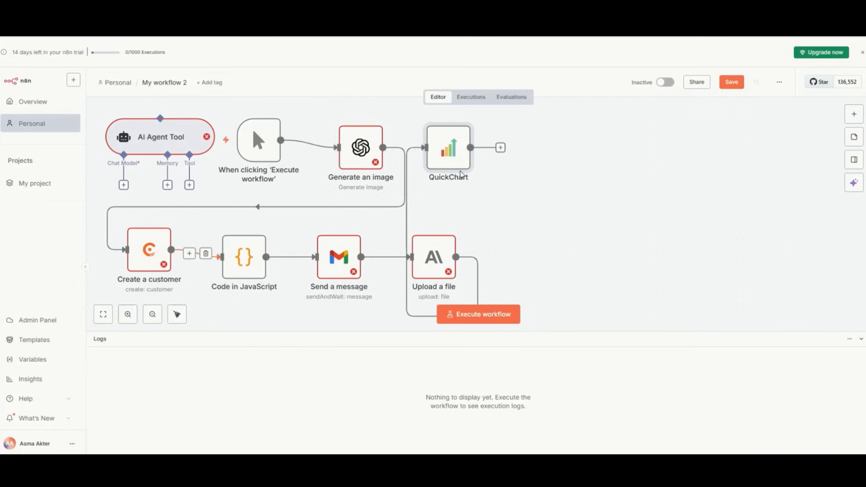
mouse_move(678, 103)
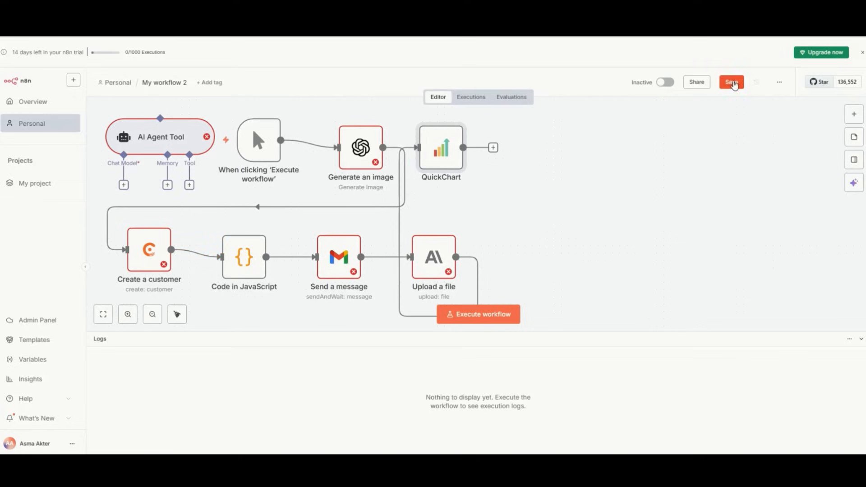
Save My workflow 2, briefly browse Downloads in File Explorer, then add a sticky note
left_click(732, 82)
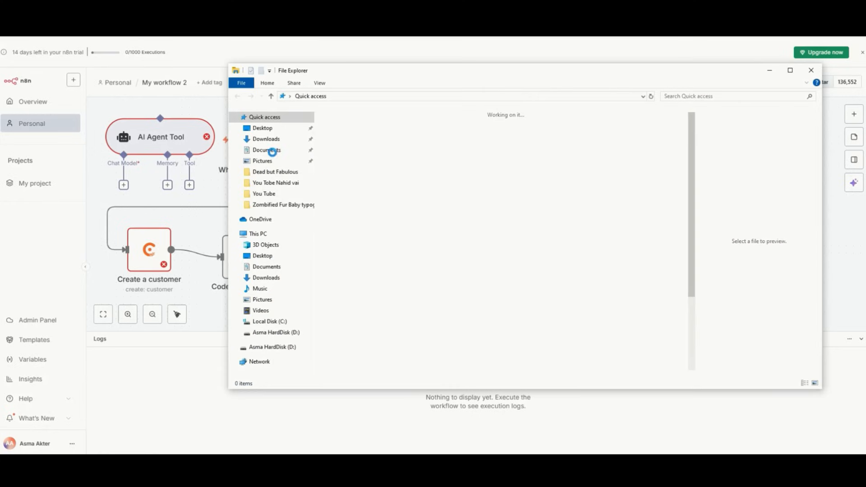
left_click(266, 139)
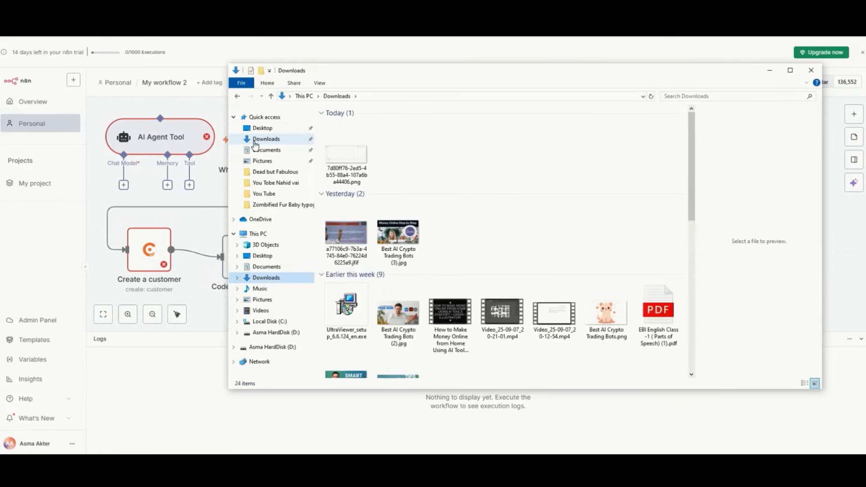
left_click(811, 71)
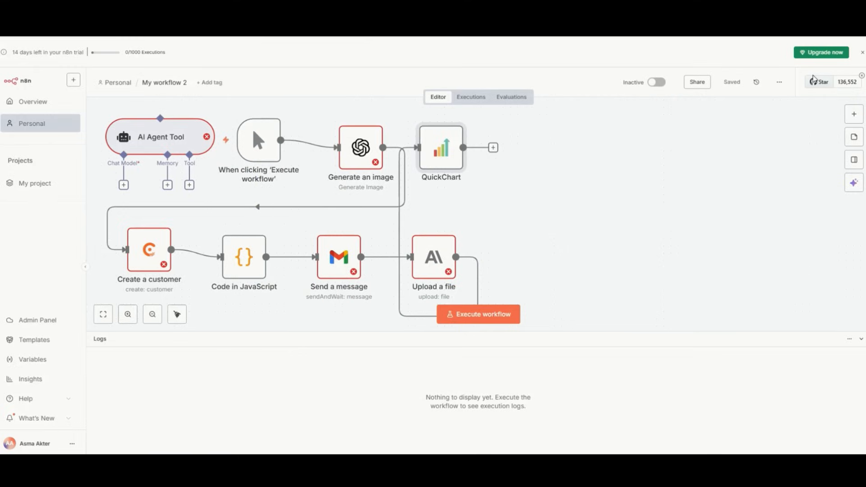
mouse_move(771, 351)
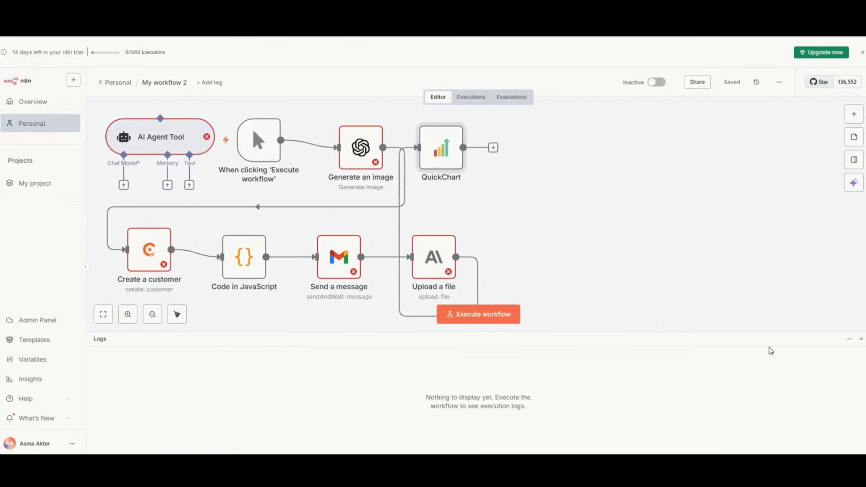
left_click(853, 136)
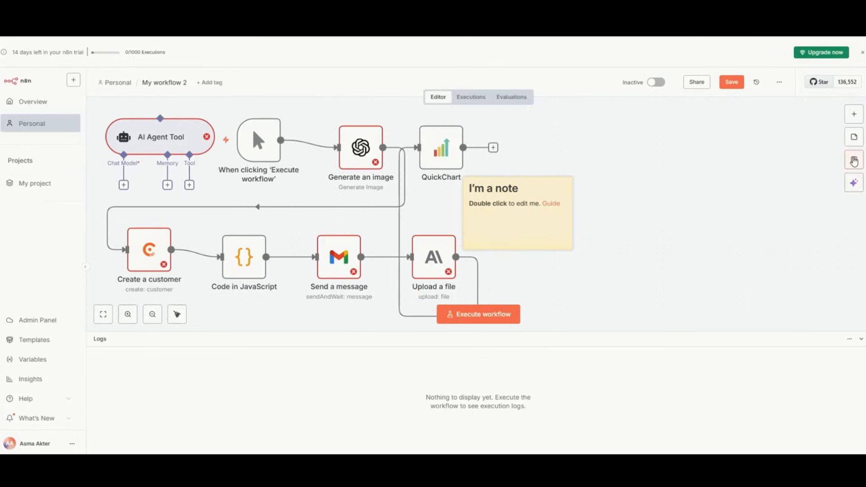
Bring up the parameter focus panel with the AI Assistant beside 'My workflow 2'
left_click(854, 160)
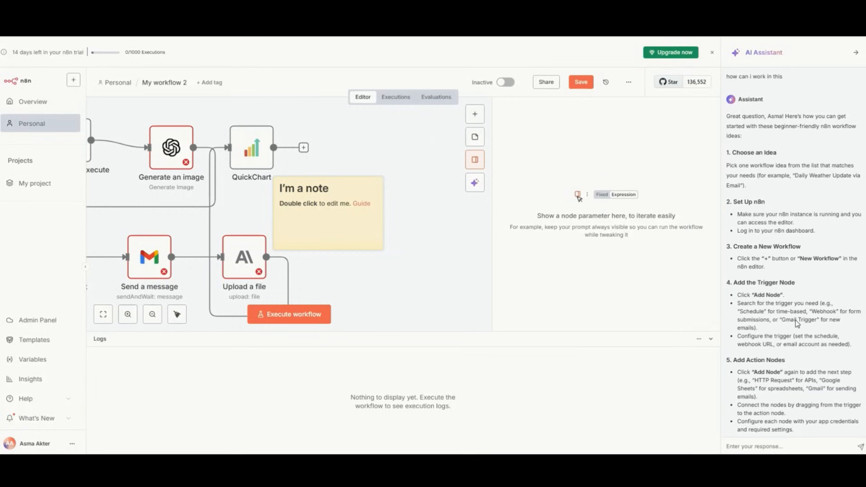
Read through the AI Assistant's beginner guide before asking about n8n's features
scroll("down", 3)
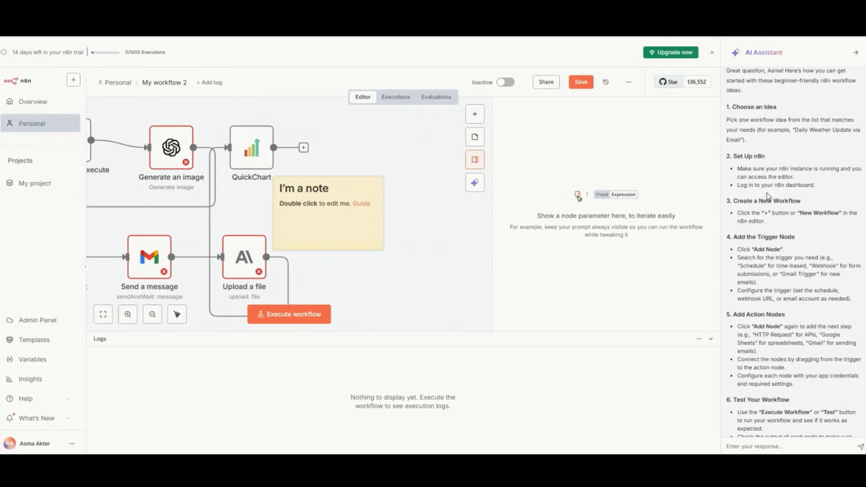
scroll("down", 3)
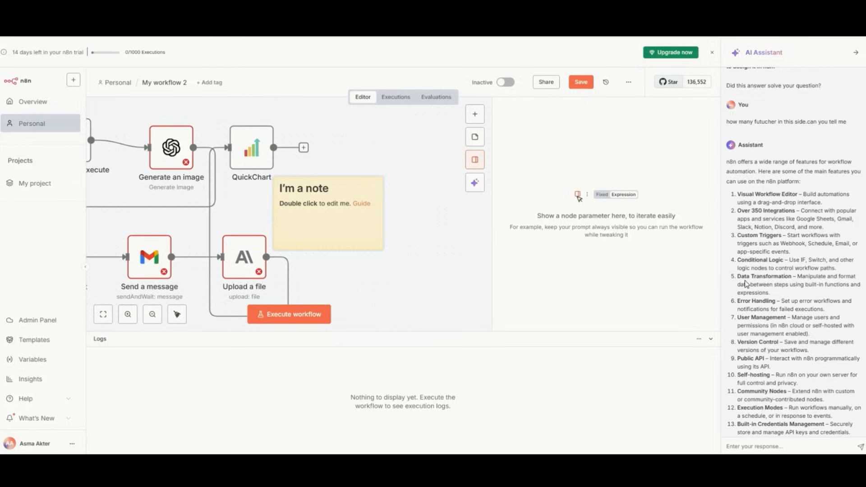
Mark the features answer as helpful with the 'Yes, thanks' quick reply
scroll("down", 3)
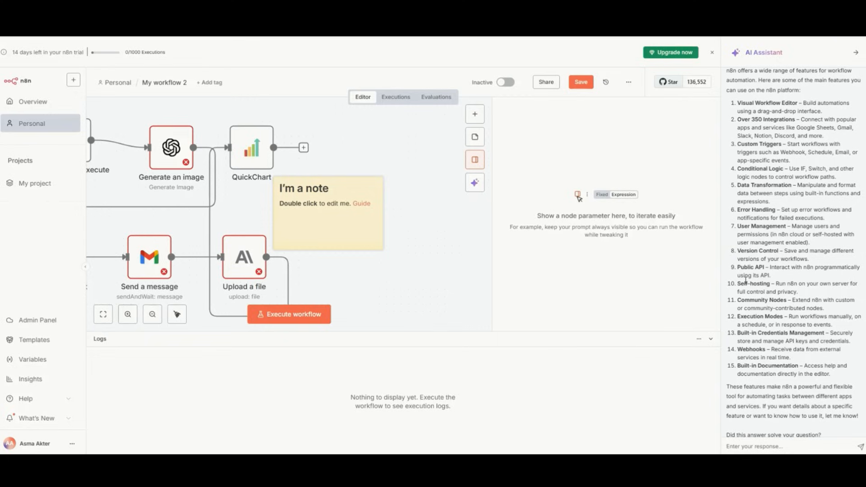
scroll("down", 3)
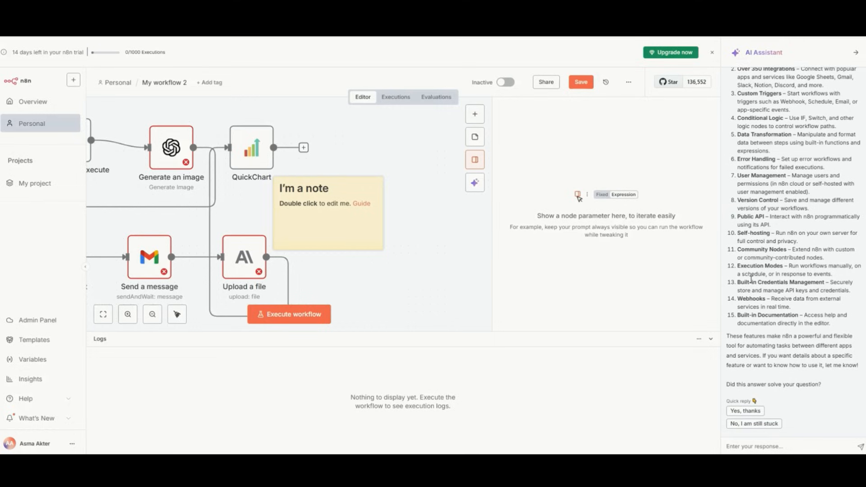
mouse_move(734, 434)
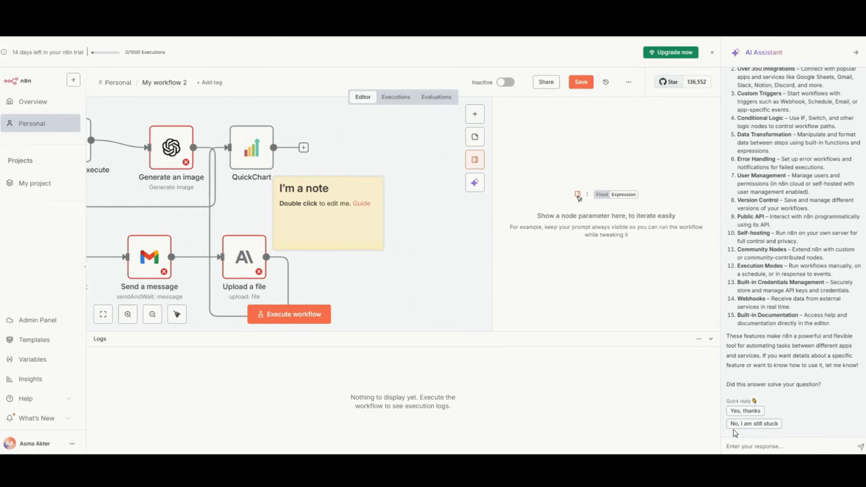
left_click(744, 411)
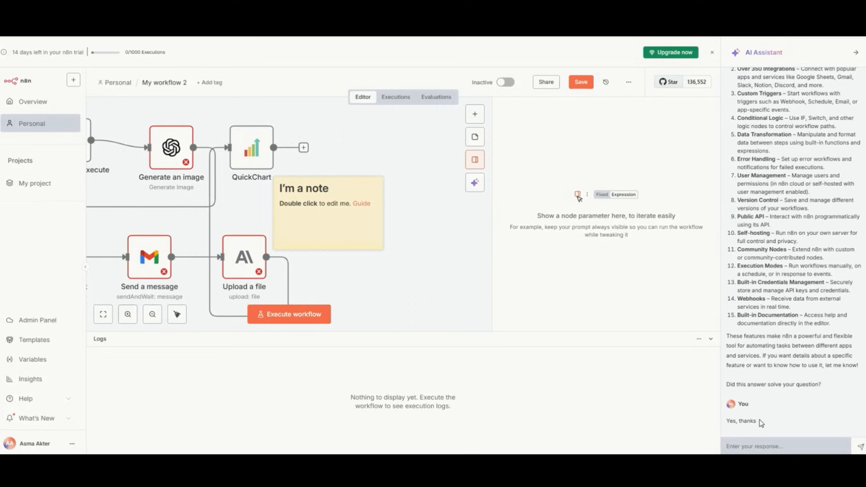